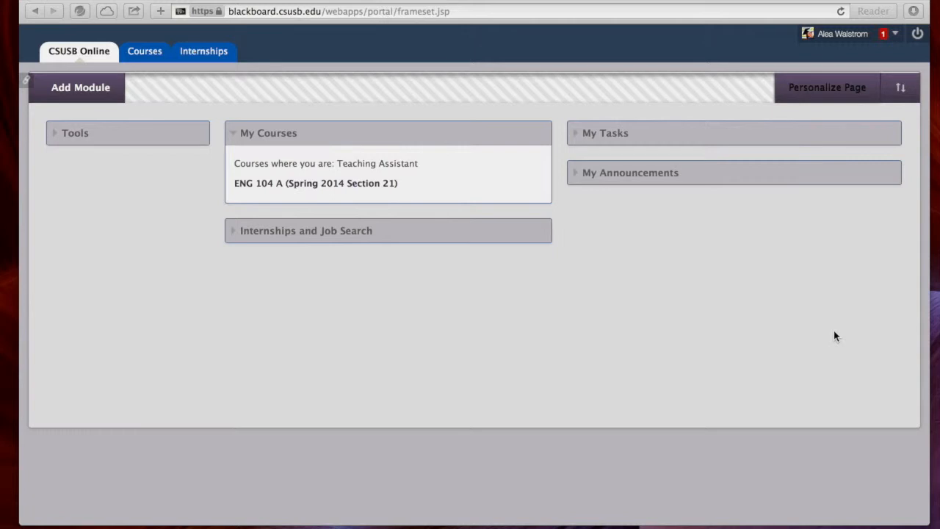
mouse_move(483, 128)
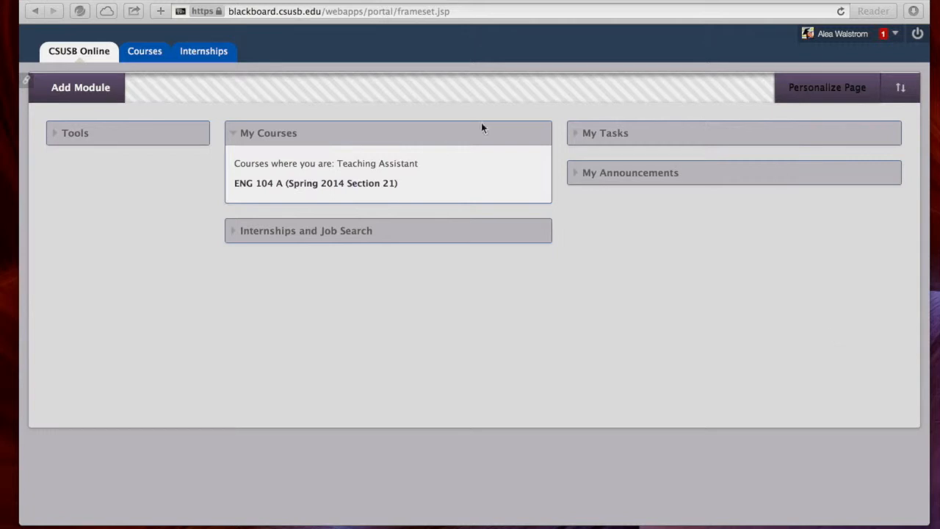
mouse_move(463, 339)
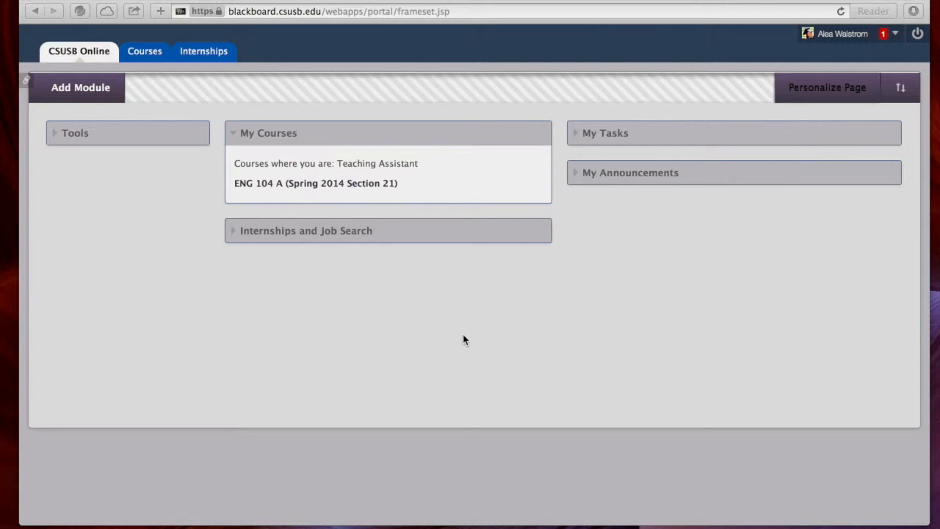
mouse_move(329, 186)
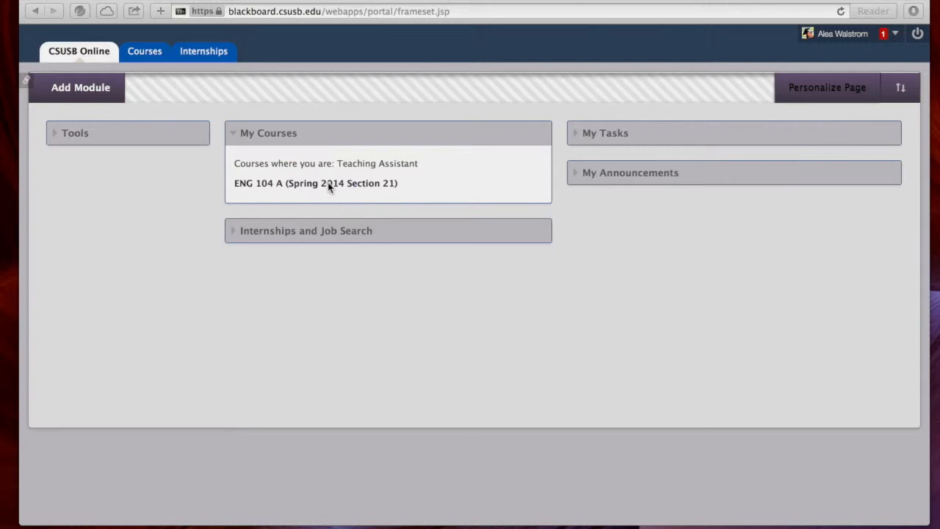
Step: Open the ENG 104 A course, expanding Course Tools and then scrolling to Customization
click(142, 51)
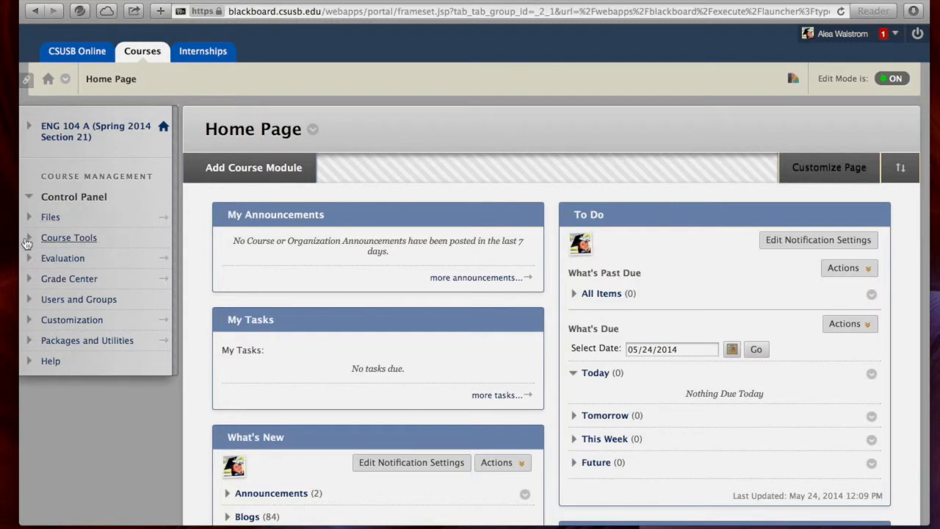
click(69, 238)
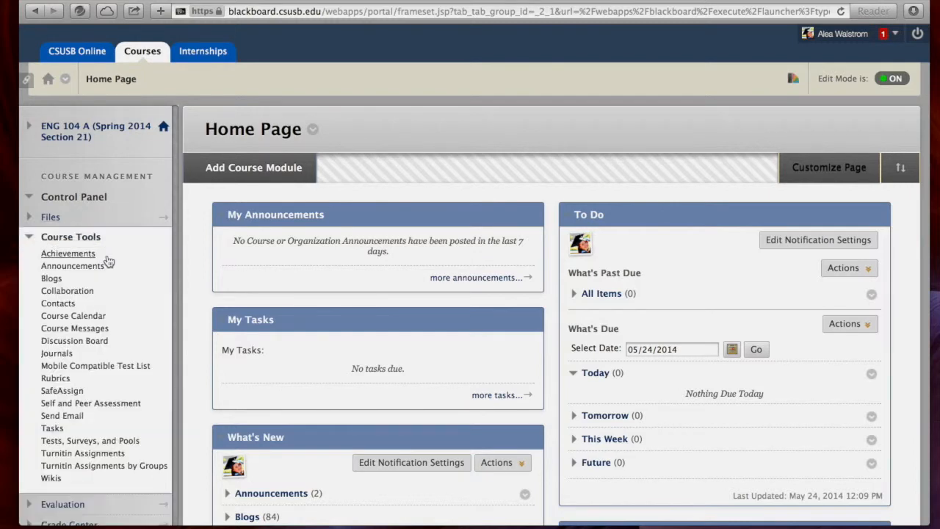
mouse_move(114, 241)
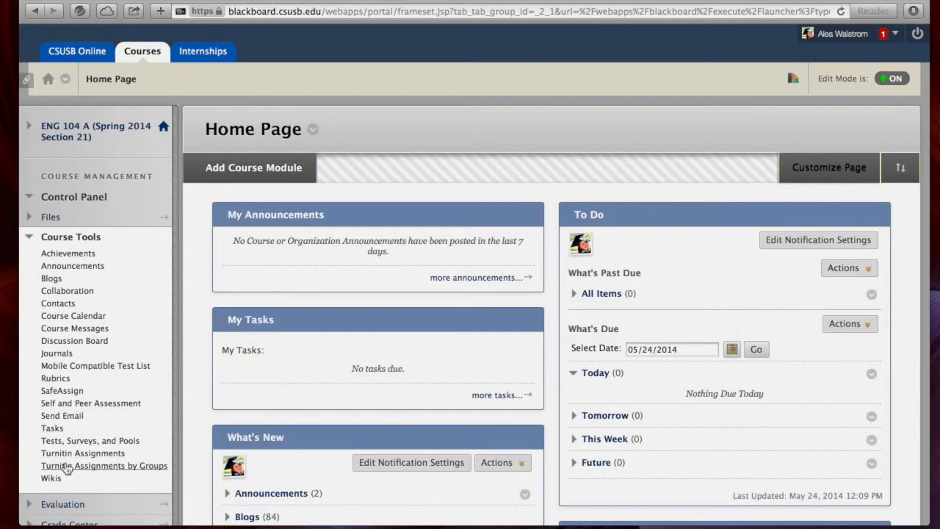
mouse_move(74, 328)
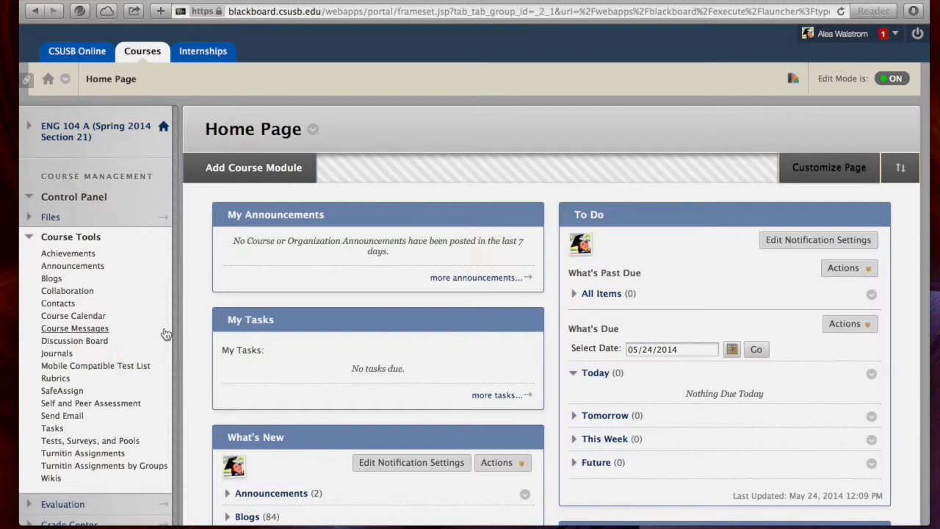
mouse_move(161, 353)
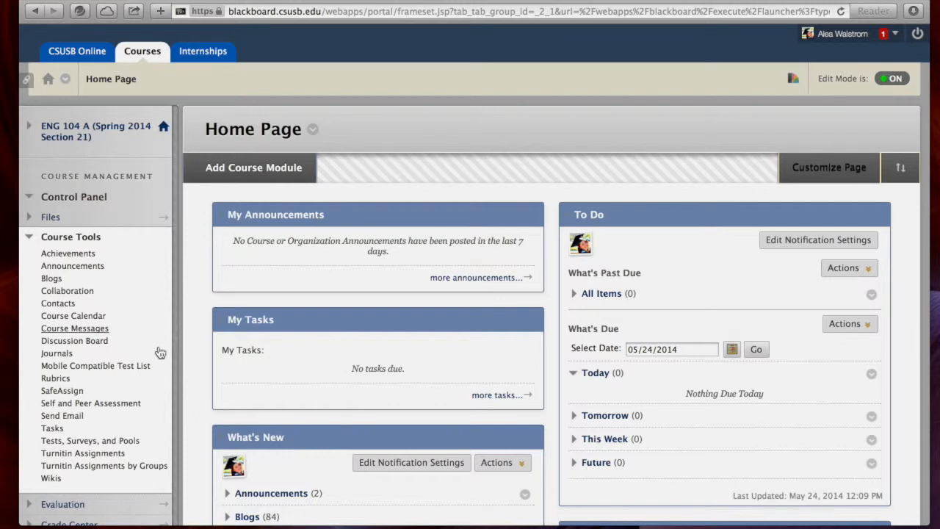
scroll(down, 3)
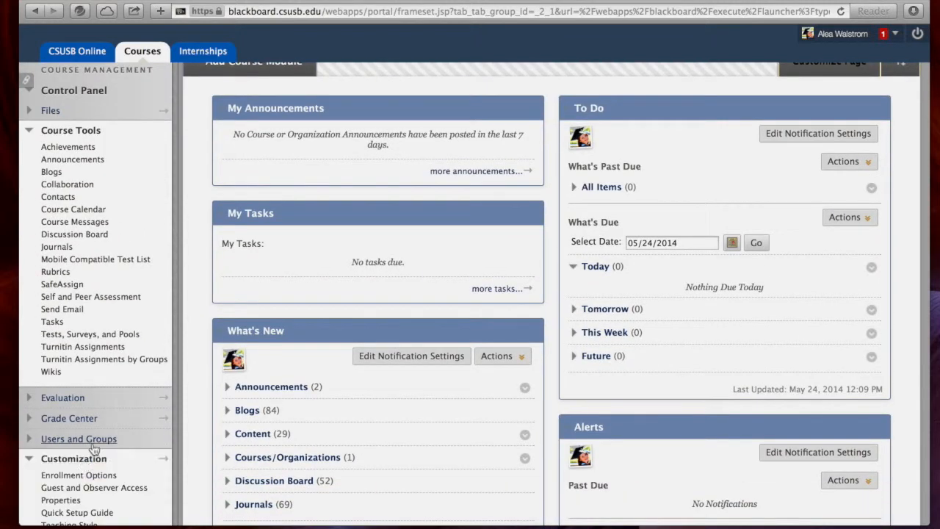
scroll(down, 3)
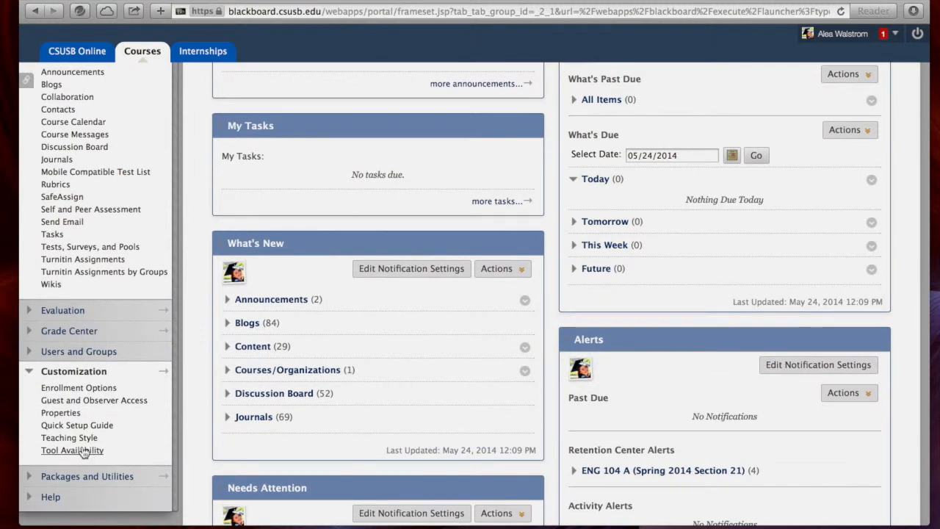
Step: On Tool Availability, tick Available for Blackboard Collaborate Scheduling Manager
click(72, 450)
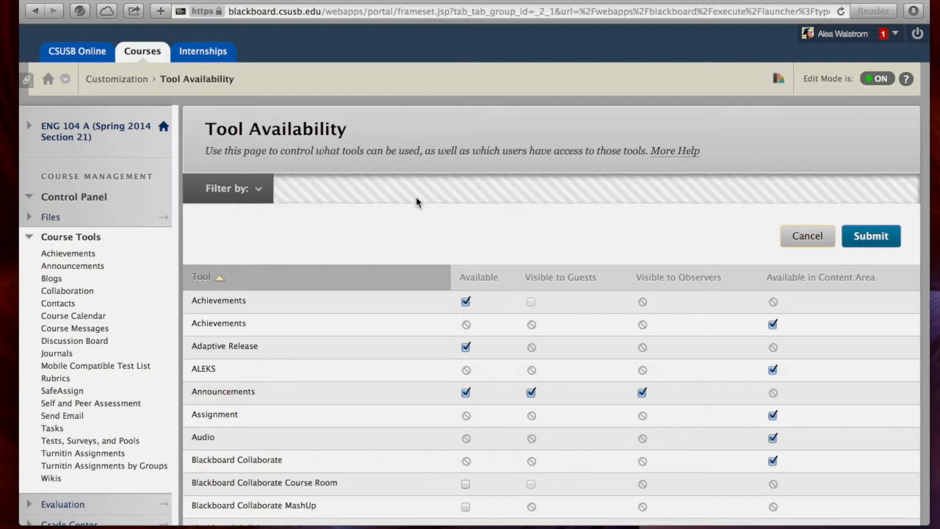
scroll(down, 3)
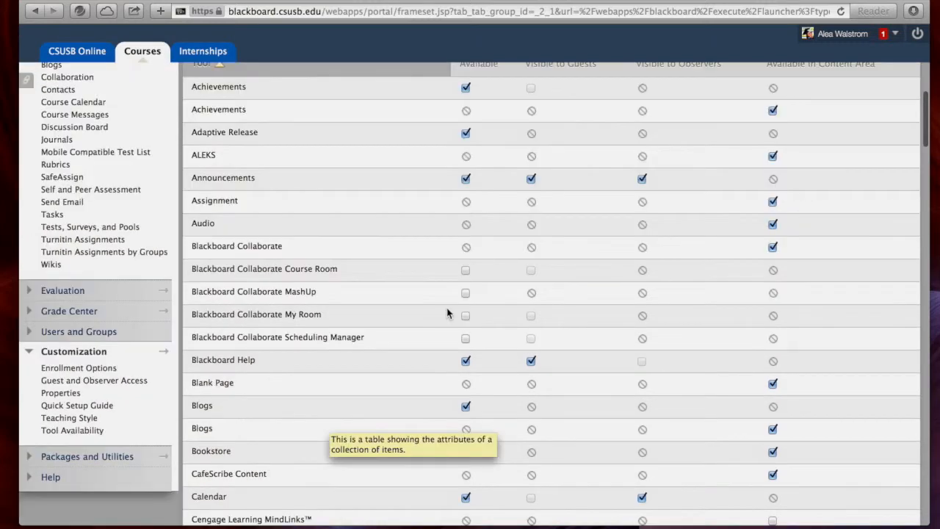
mouse_move(403, 294)
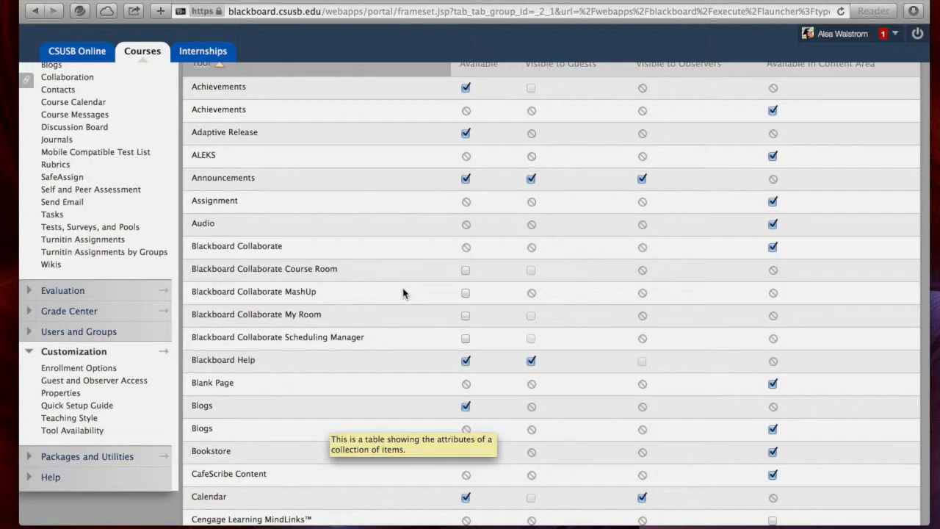
mouse_move(232, 243)
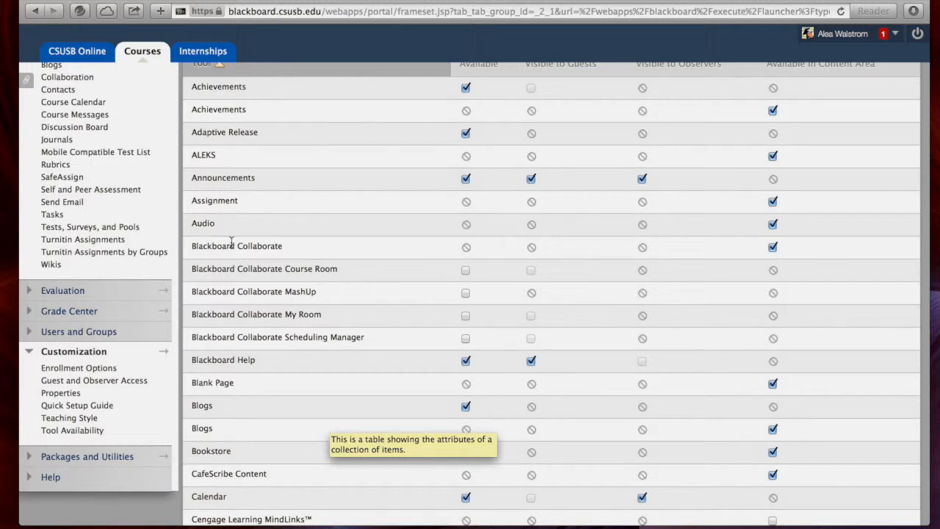
mouse_move(380, 274)
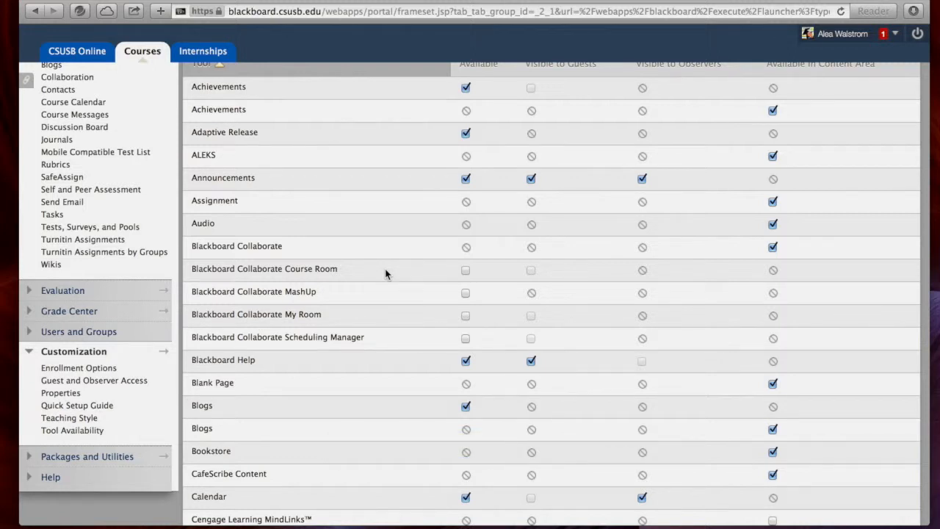
mouse_move(343, 295)
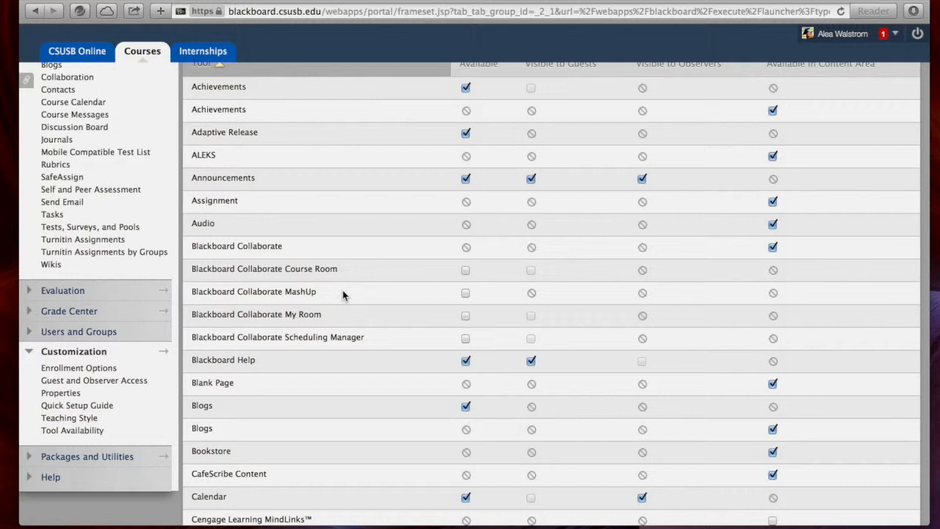
mouse_move(351, 321)
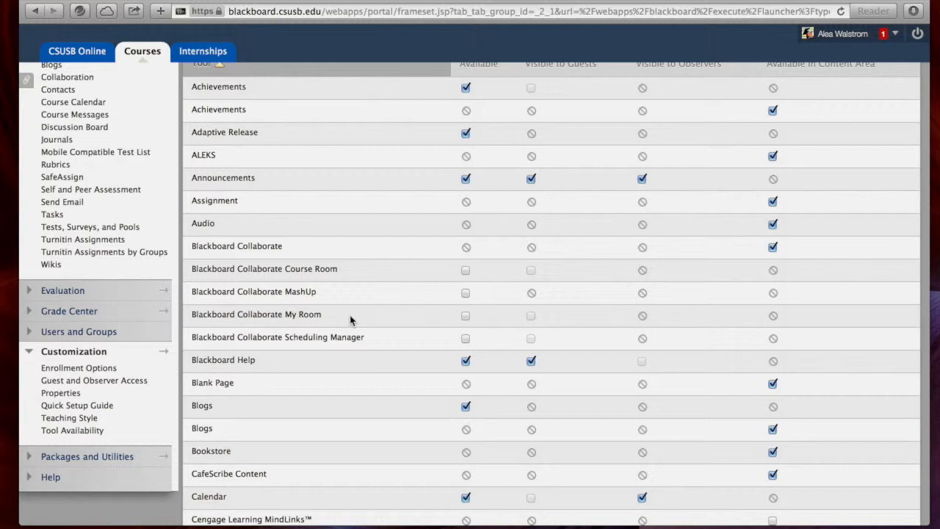
mouse_move(379, 347)
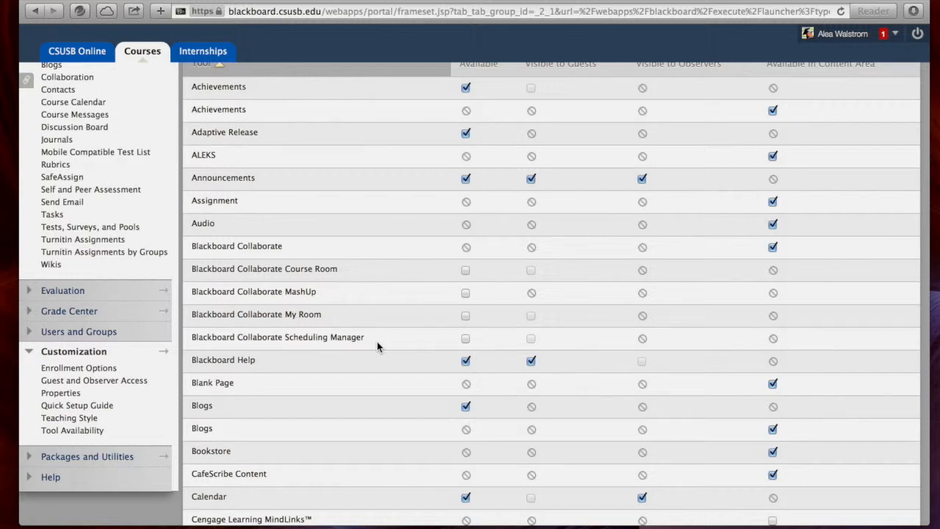
mouse_move(401, 342)
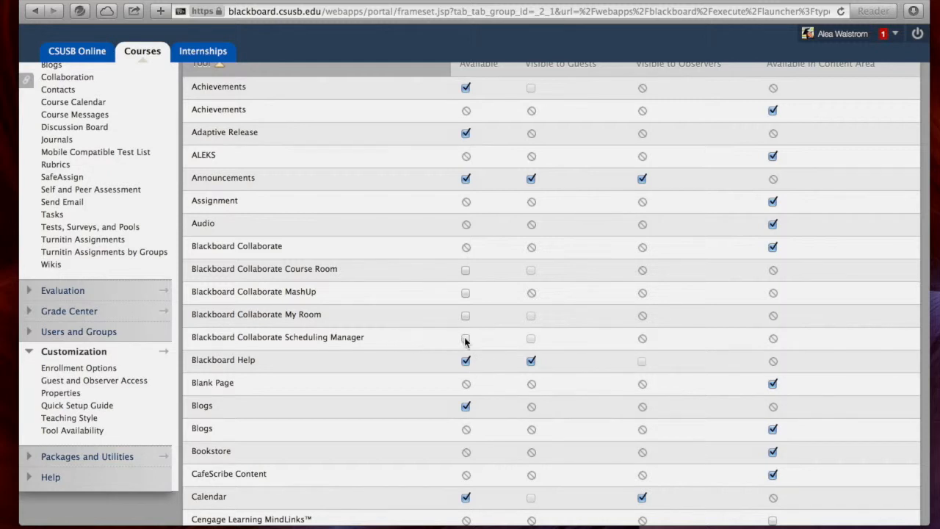
click(466, 338)
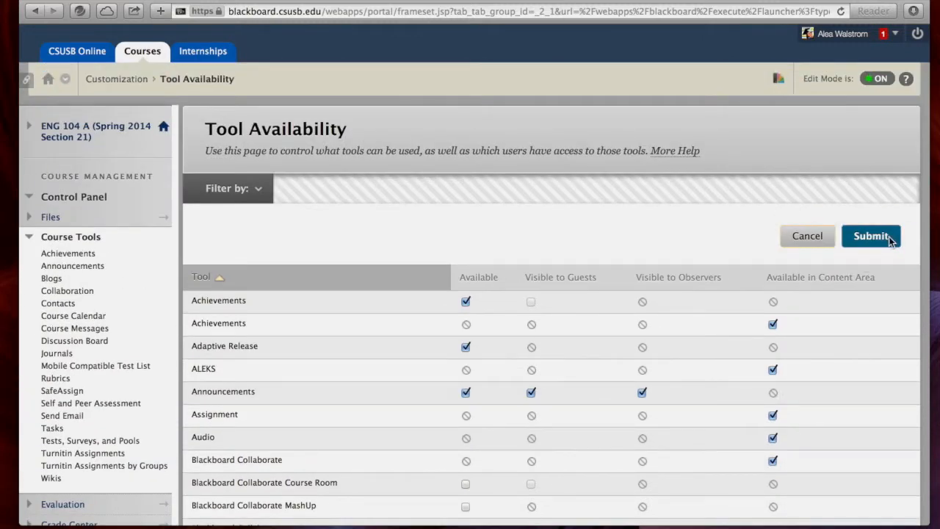
Step: Submit the tool availability changes and go to the course's Blackboard Collaborate page
click(871, 236)
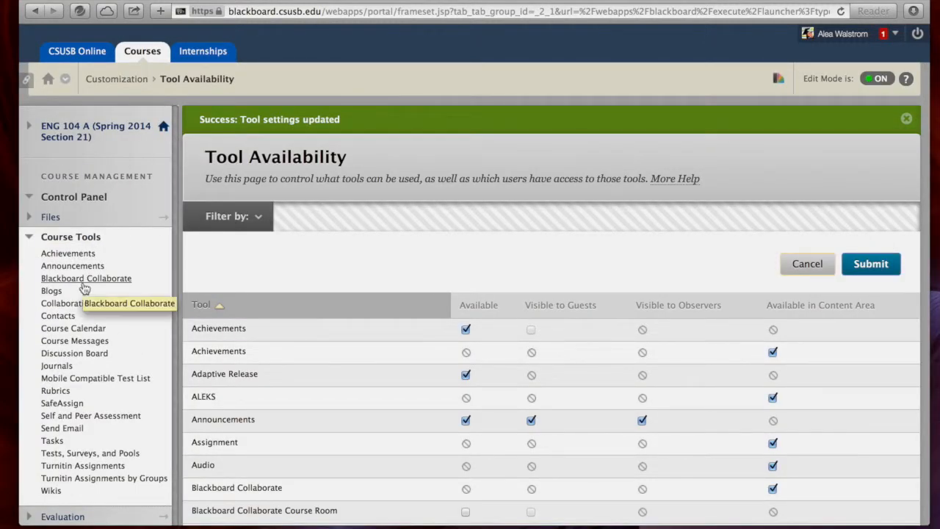
click(86, 278)
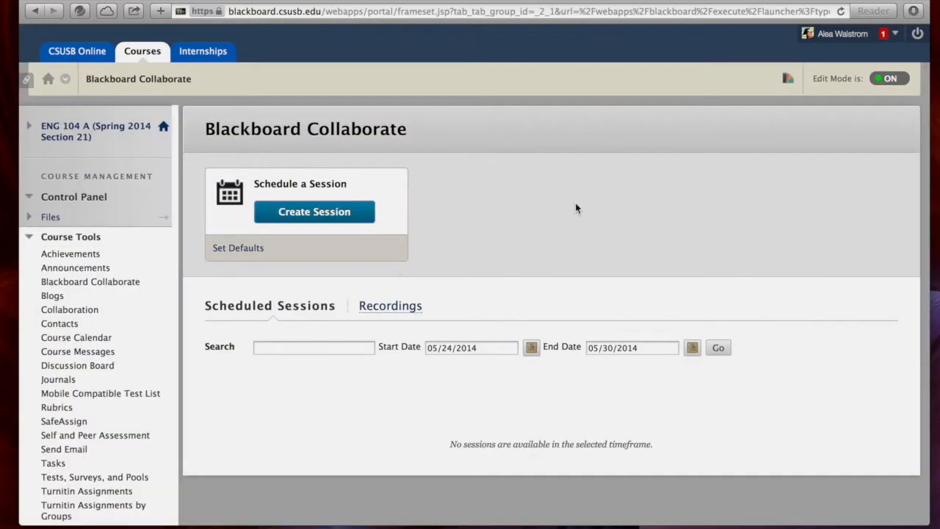
mouse_move(588, 200)
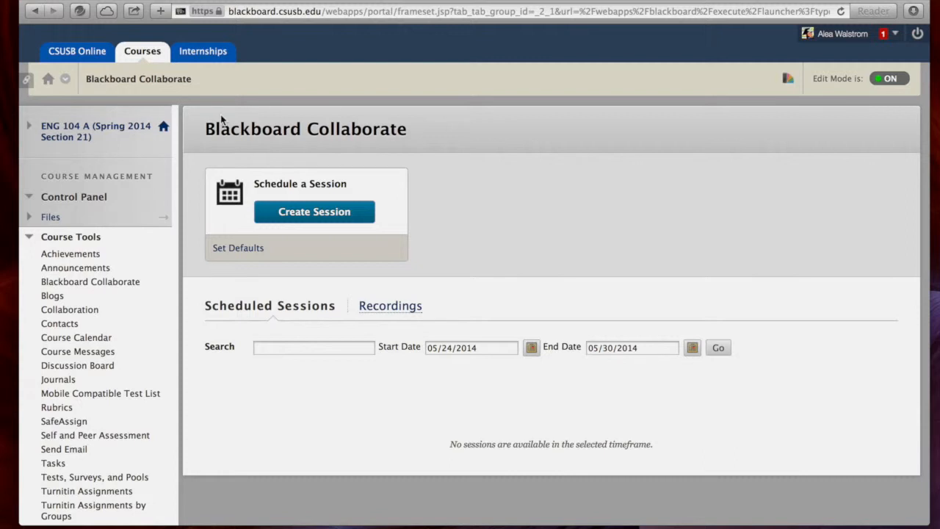
mouse_move(410, 249)
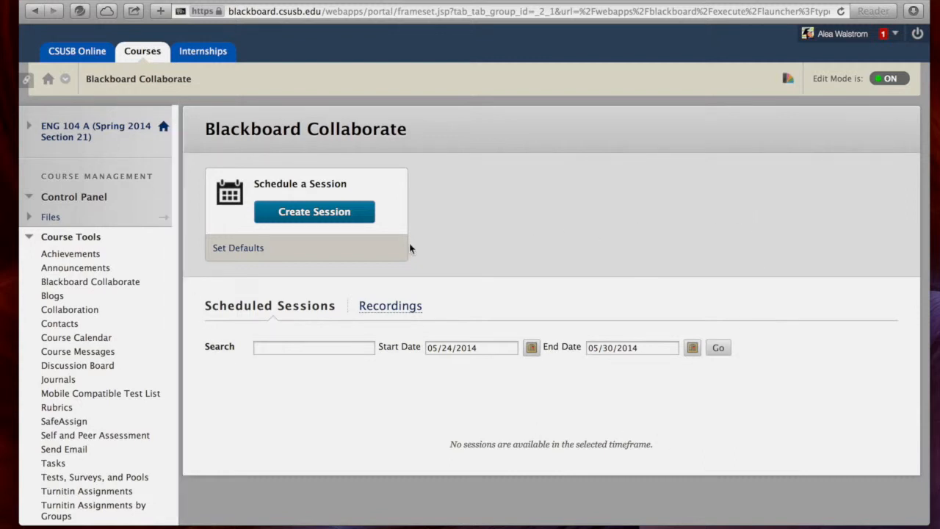
mouse_move(314, 212)
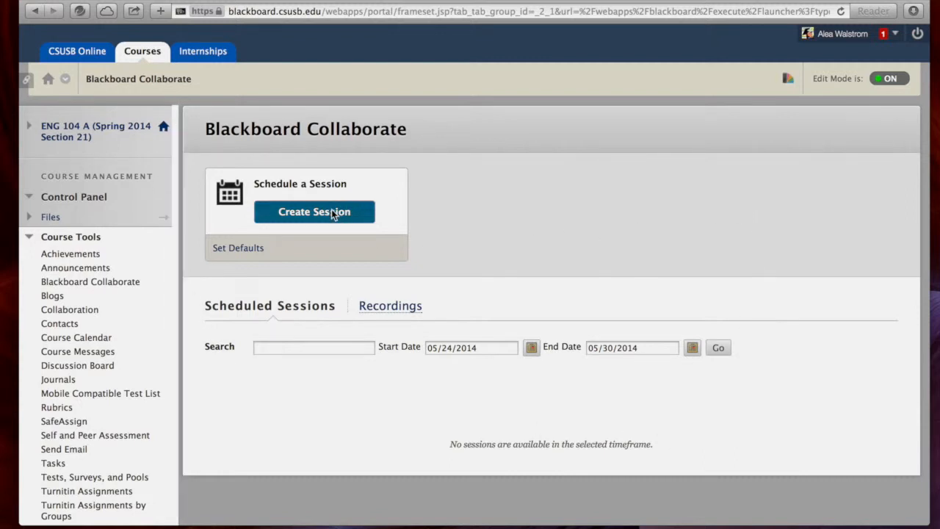
click(314, 211)
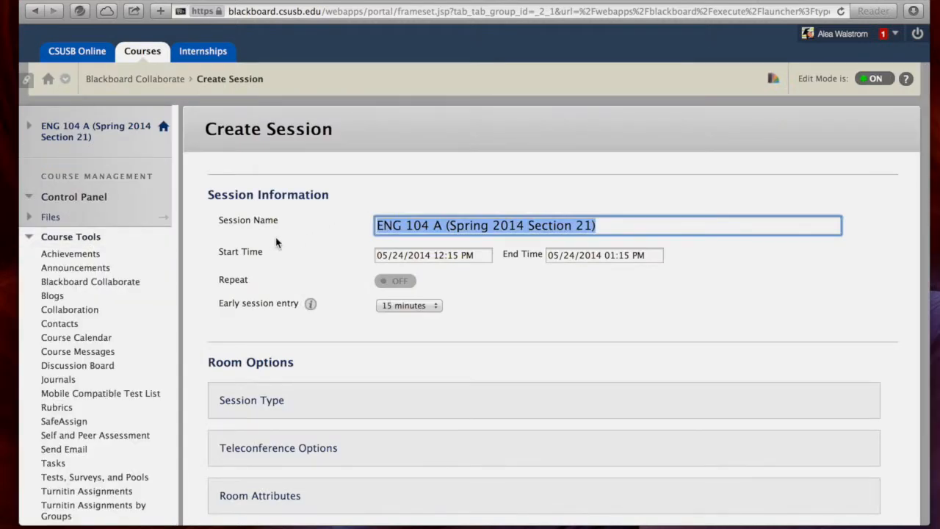
mouse_move(543, 220)
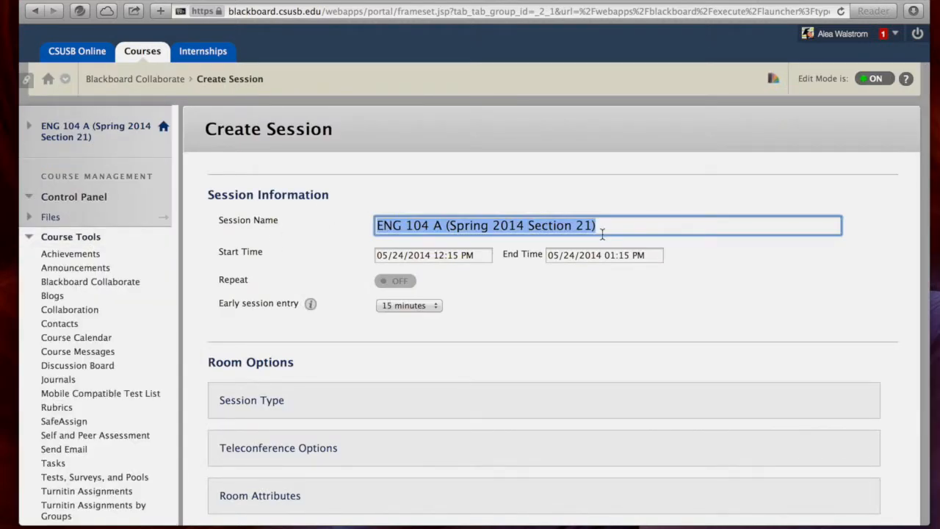
text(demo)
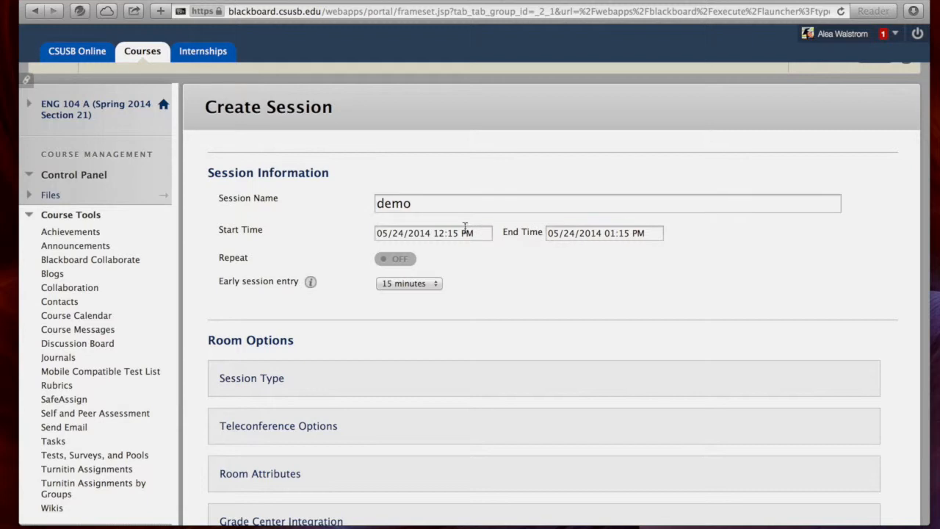
click(433, 233)
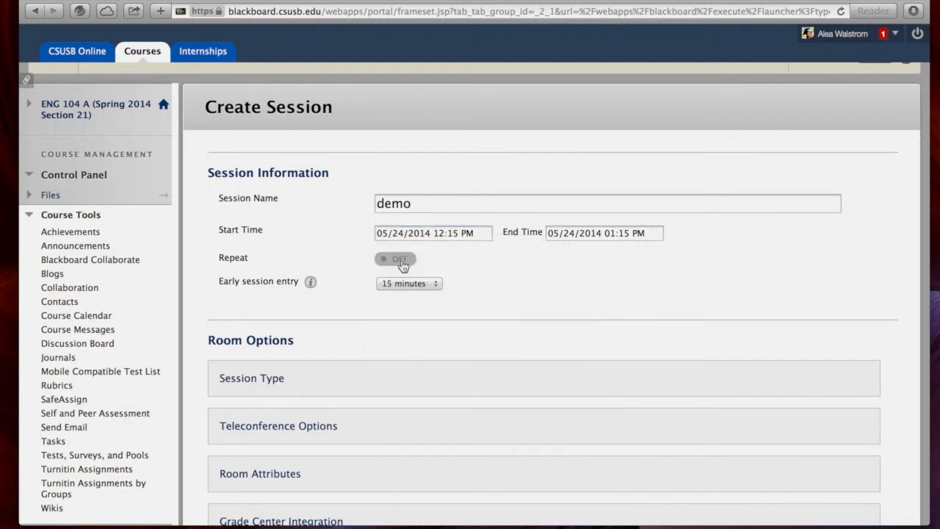
mouse_move(396, 258)
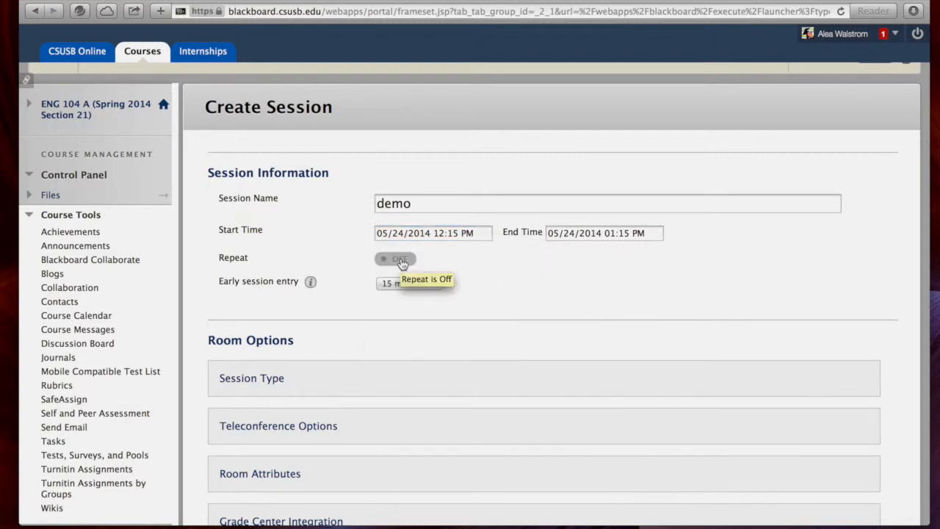
mouse_move(426, 261)
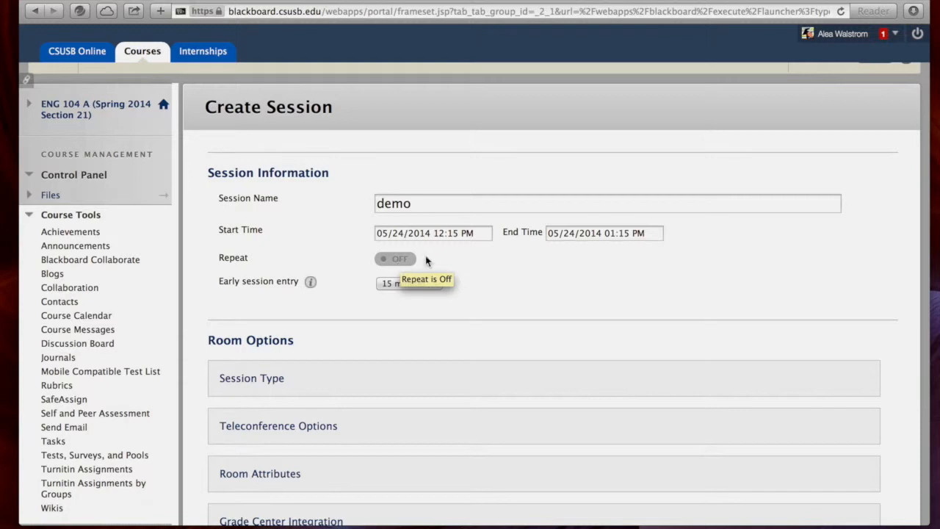
click(406, 283)
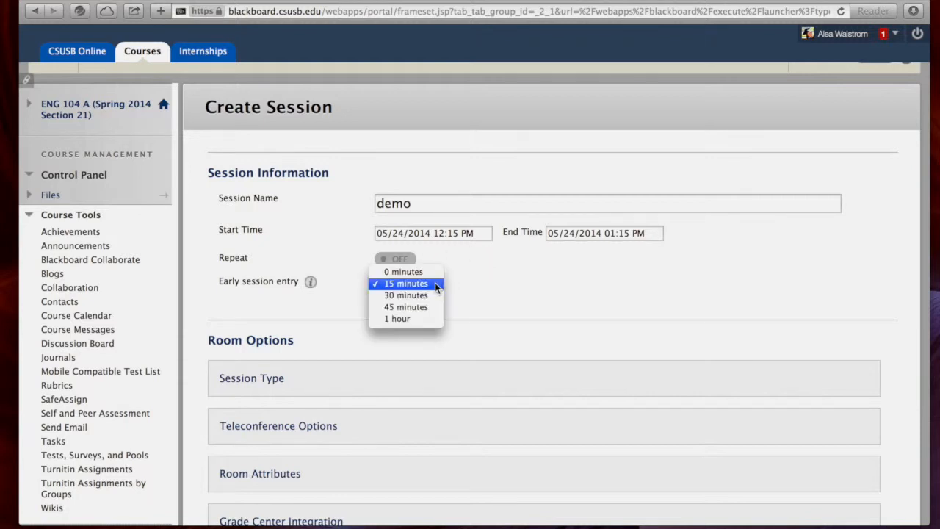
click(406, 283)
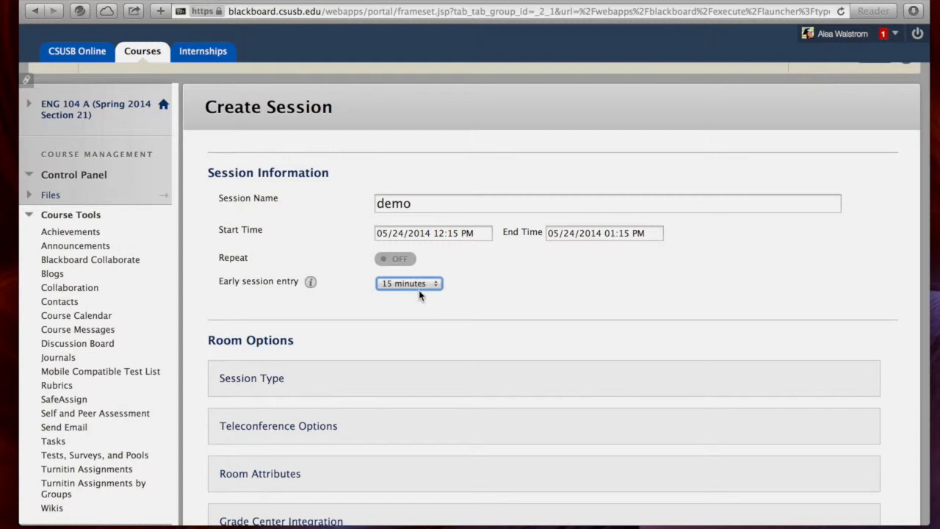
mouse_move(463, 283)
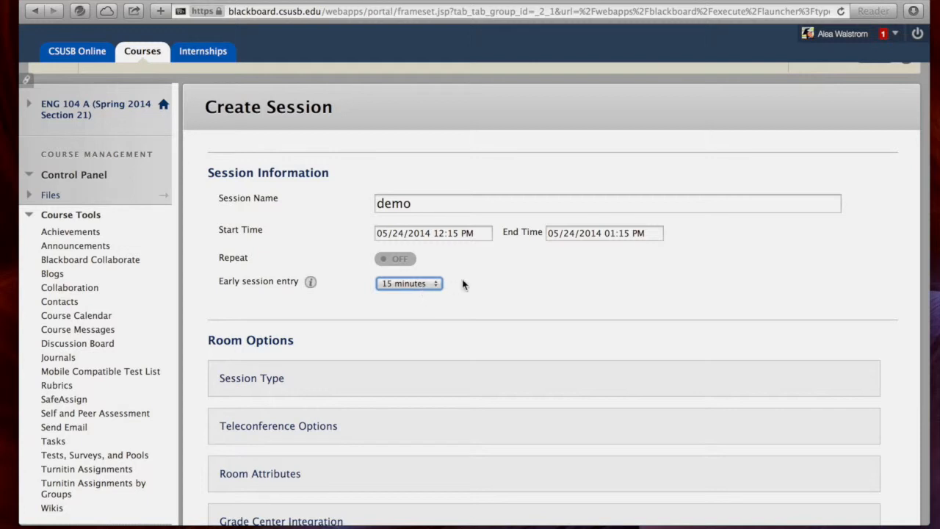
scroll(down, 3)
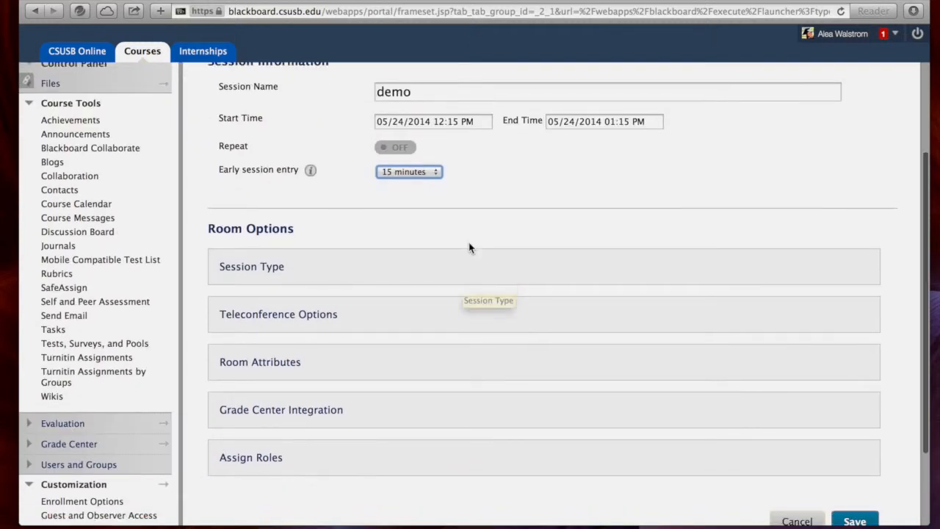
Step: Keep Session Type as Course and set teleconference to 'Use built-in.'
click(251, 266)
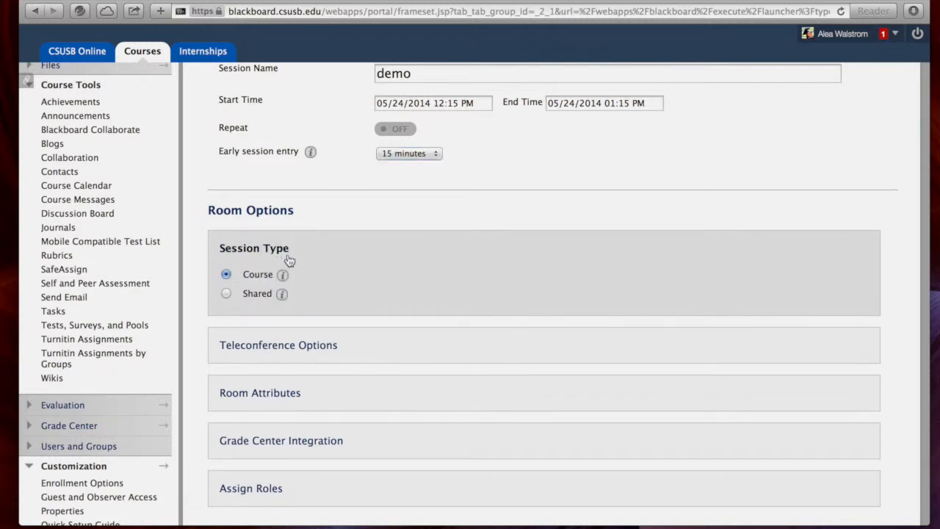
mouse_move(293, 274)
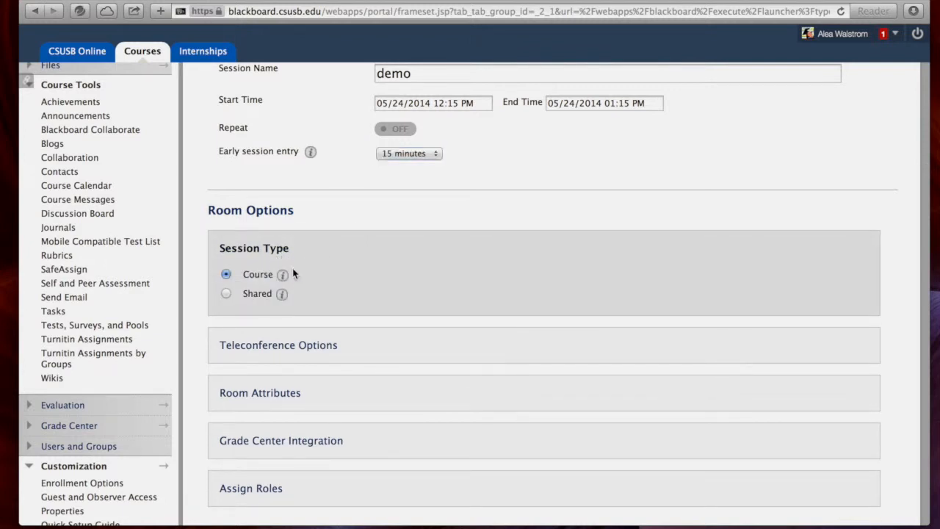
mouse_move(283, 274)
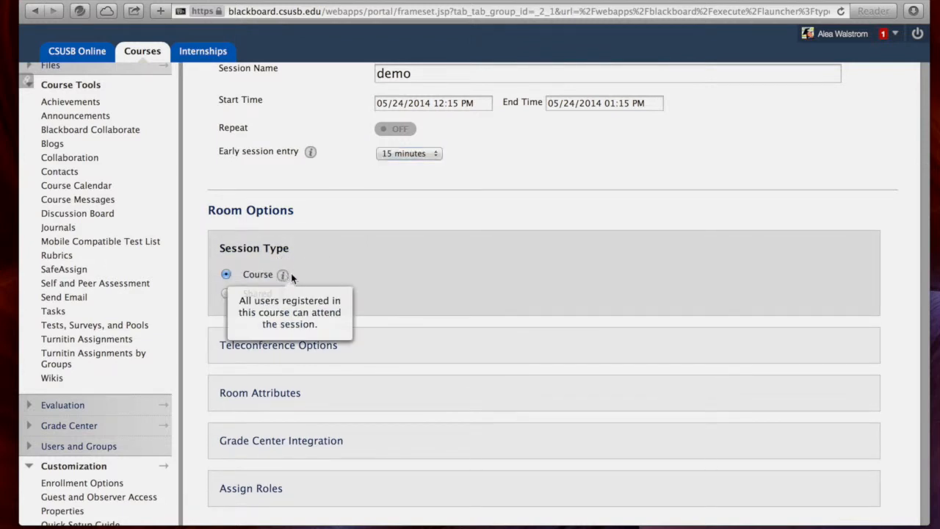
mouse_move(327, 295)
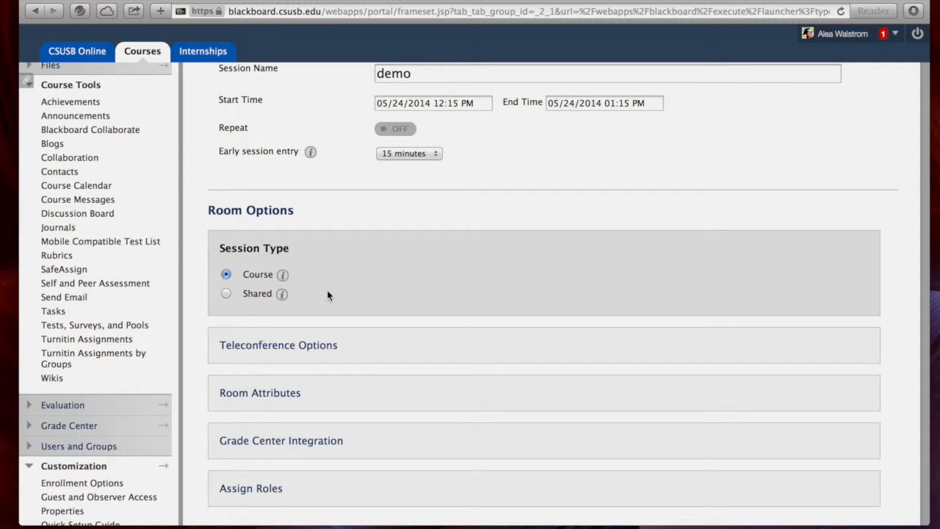
mouse_move(313, 300)
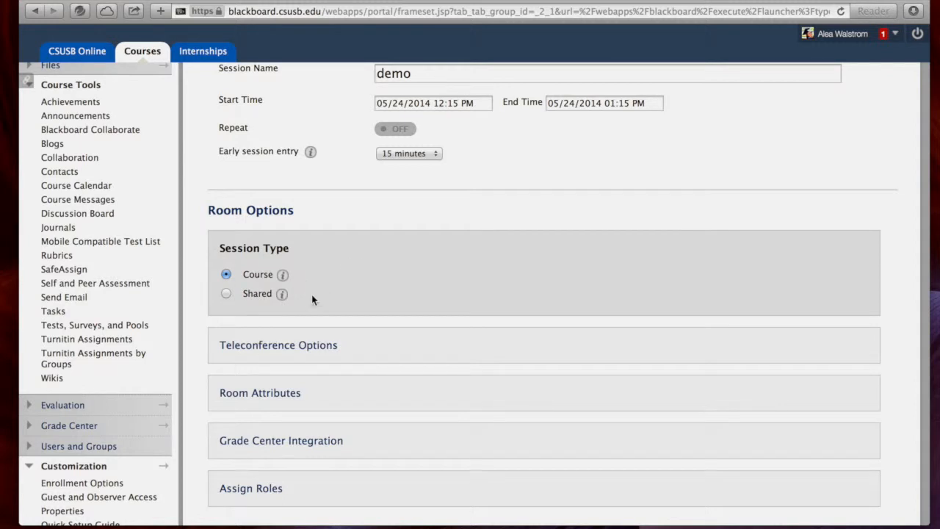
mouse_move(282, 294)
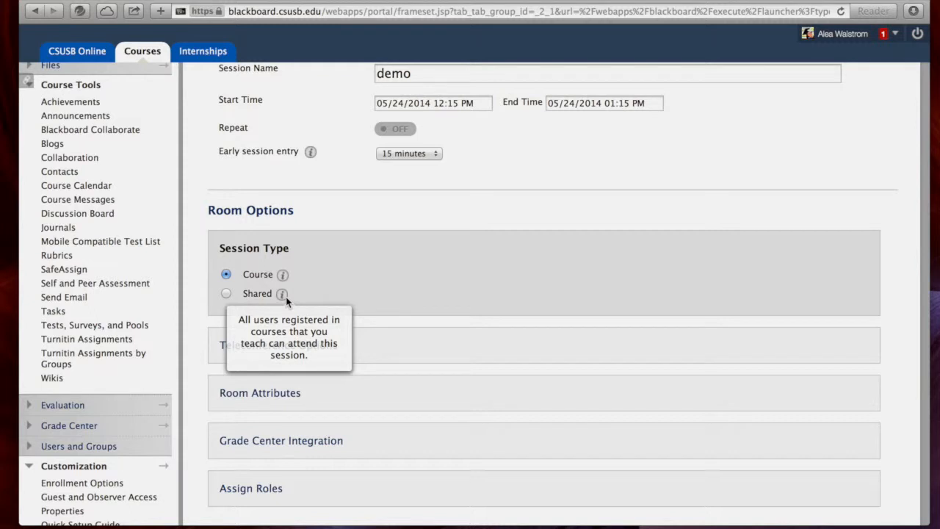
scroll(down, 3)
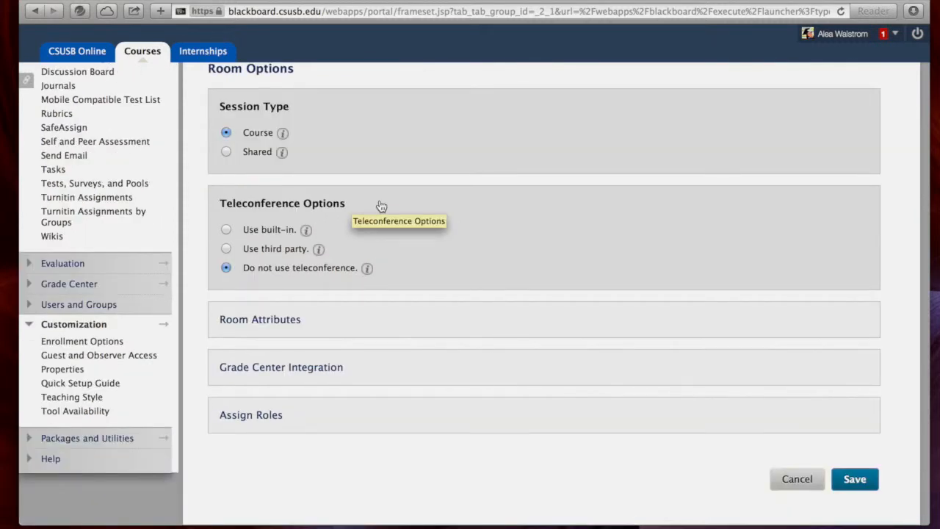
mouse_move(233, 234)
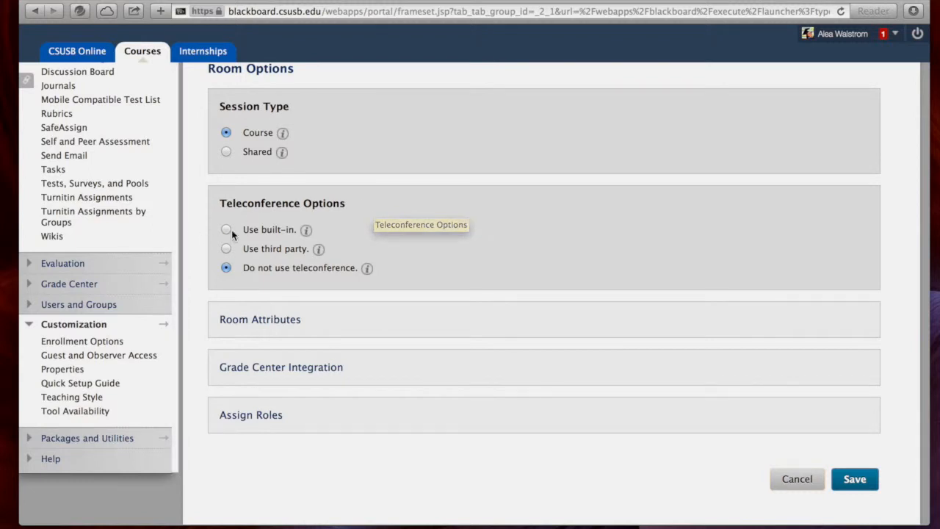
click(227, 229)
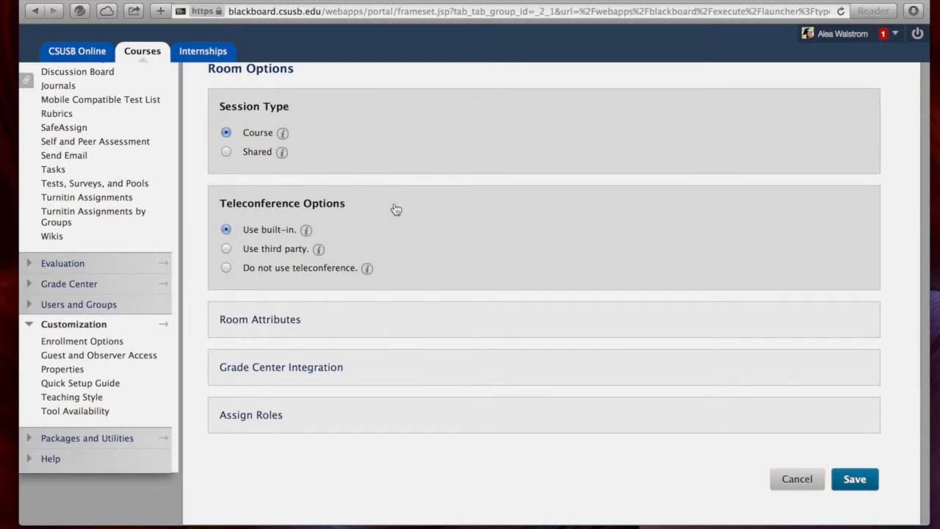
mouse_move(396, 209)
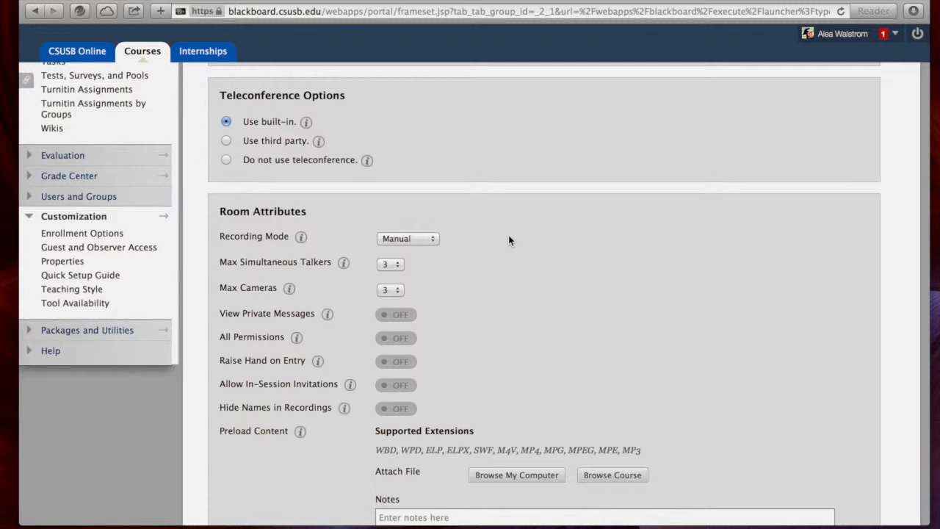
Step: In Room Attributes, set automatic recording, 3 simultaneous talkers and 6 maximum cameras
click(407, 238)
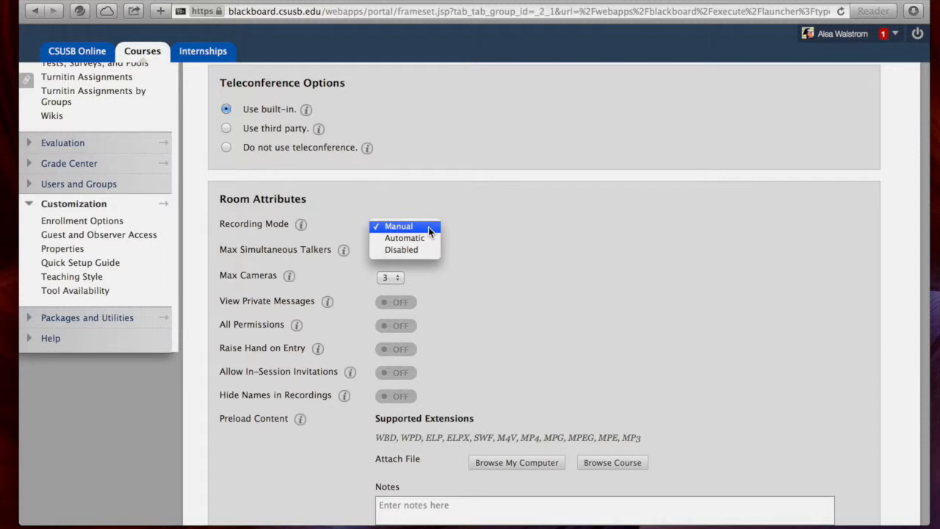
mouse_move(404, 237)
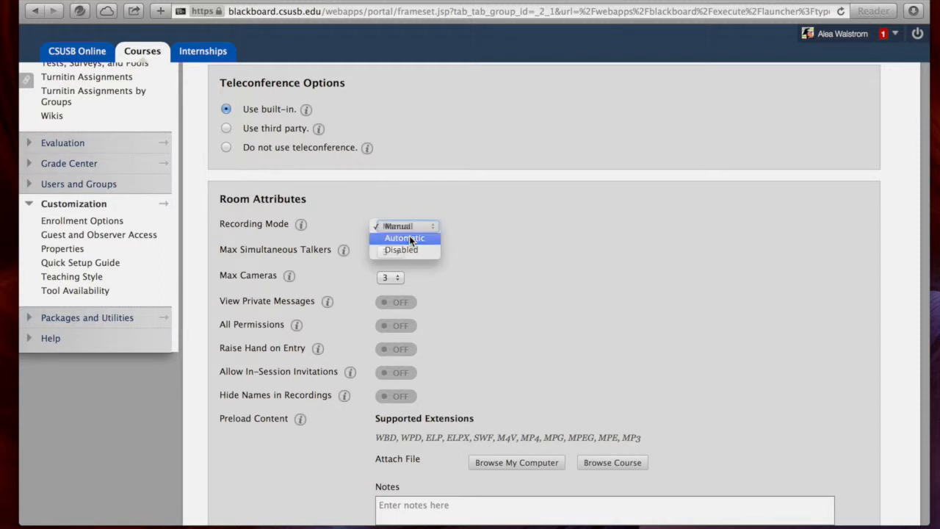
click(405, 237)
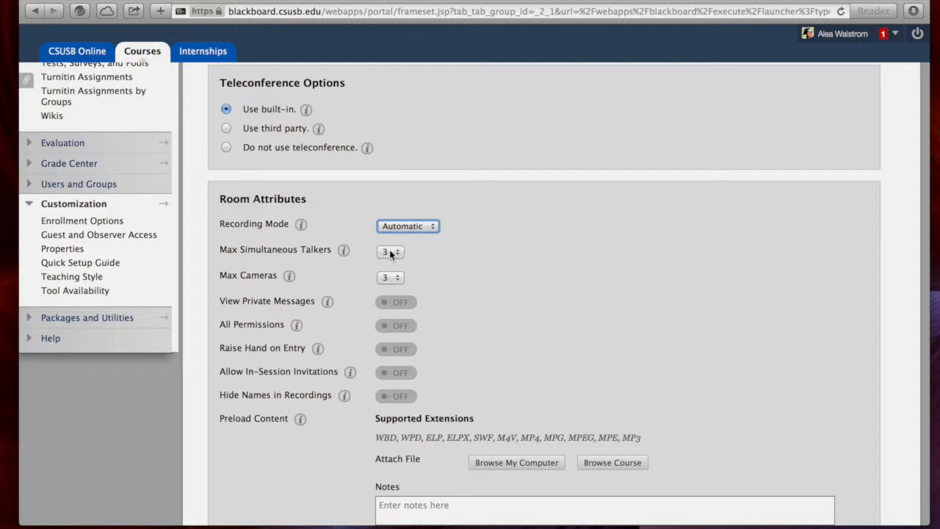
click(390, 251)
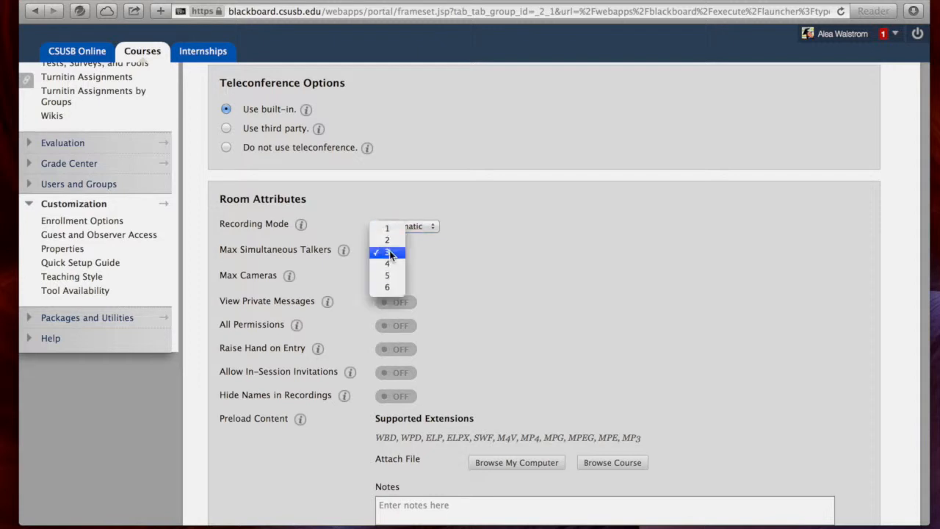
click(387, 252)
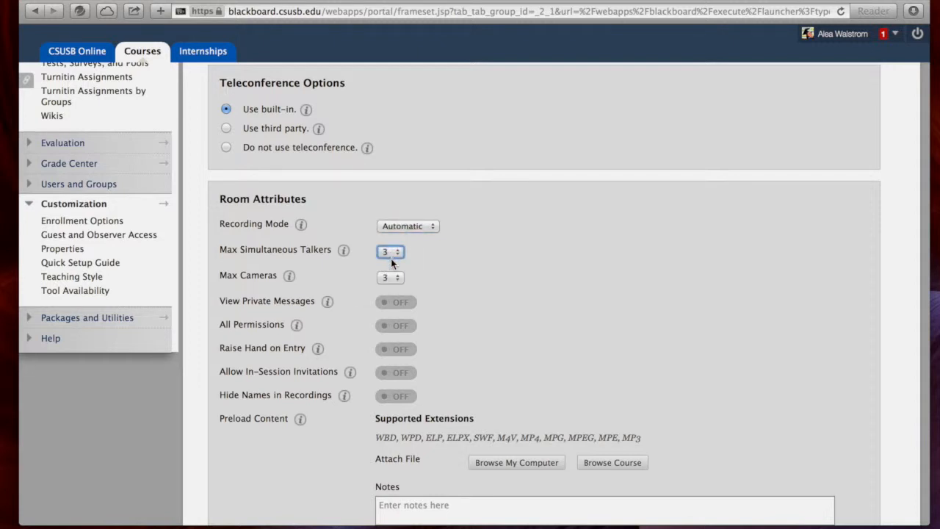
click(391, 251)
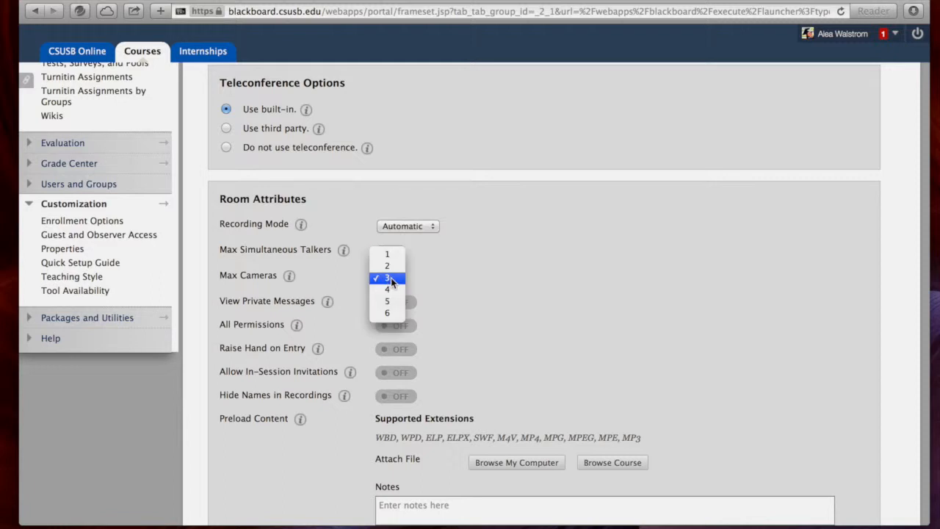
mouse_move(387, 313)
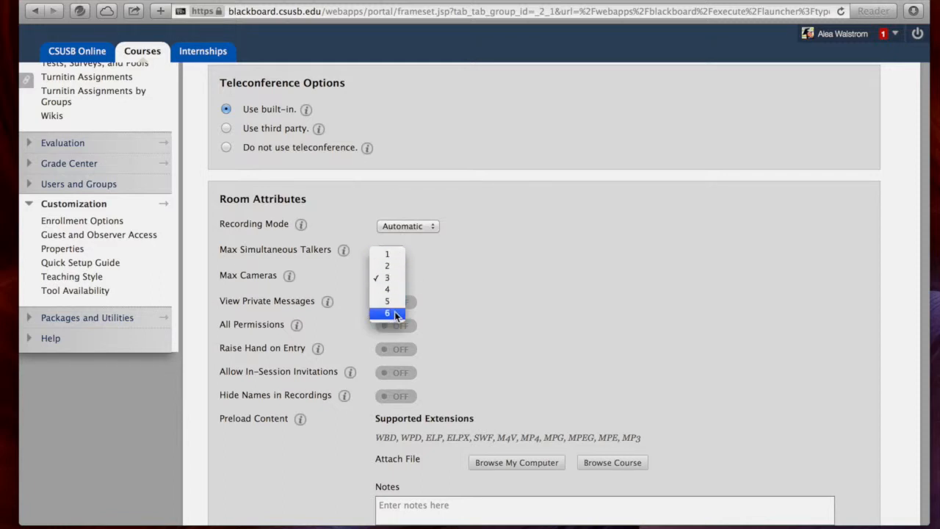
click(387, 313)
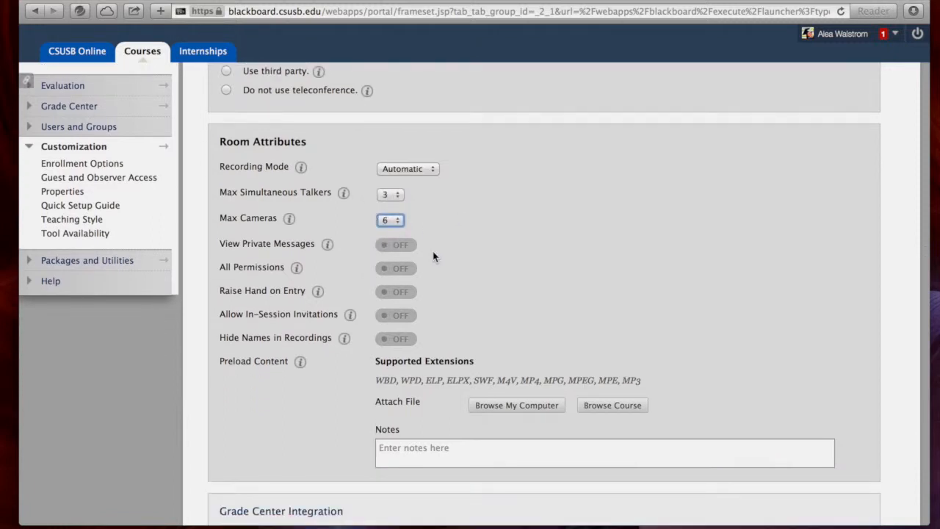
mouse_move(395, 245)
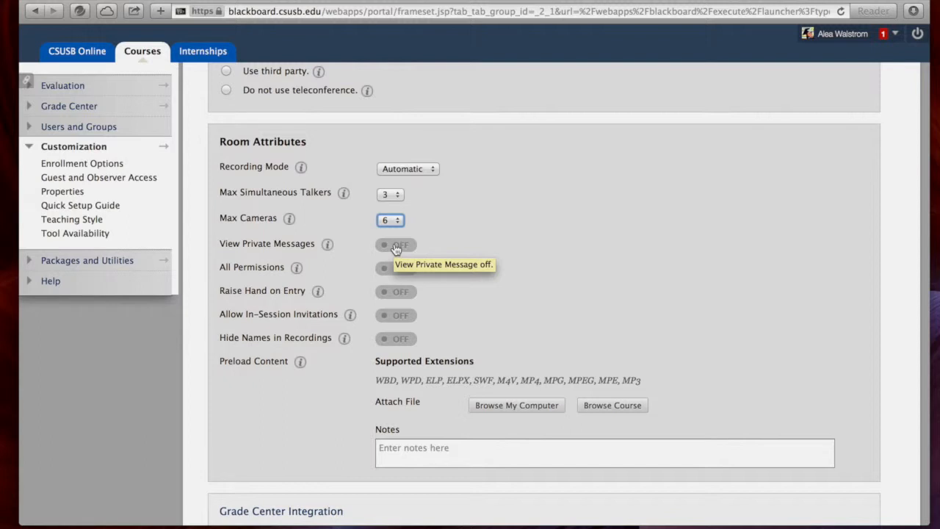
mouse_move(340, 265)
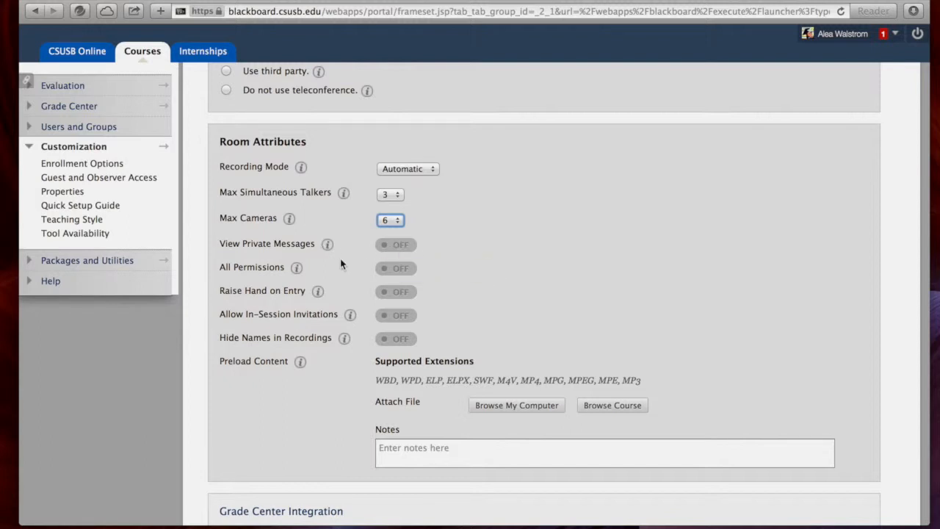
mouse_move(297, 267)
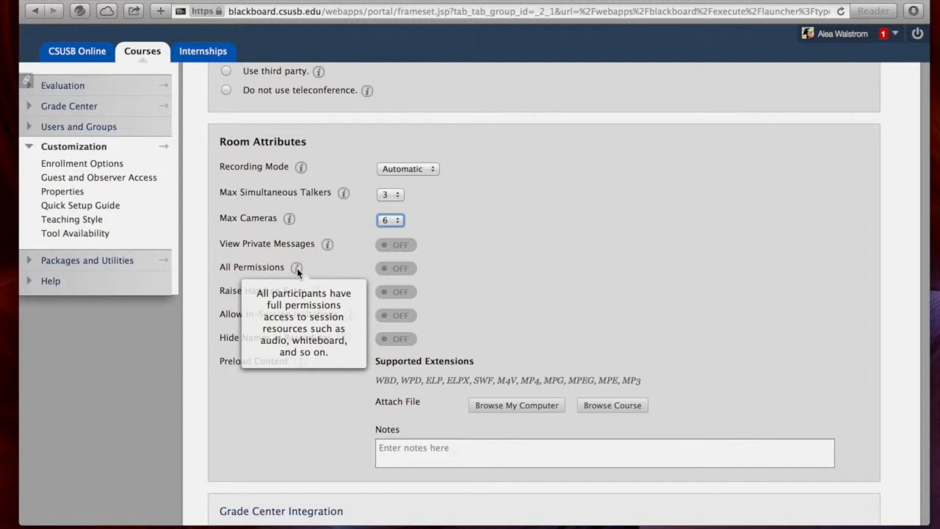
mouse_move(300, 297)
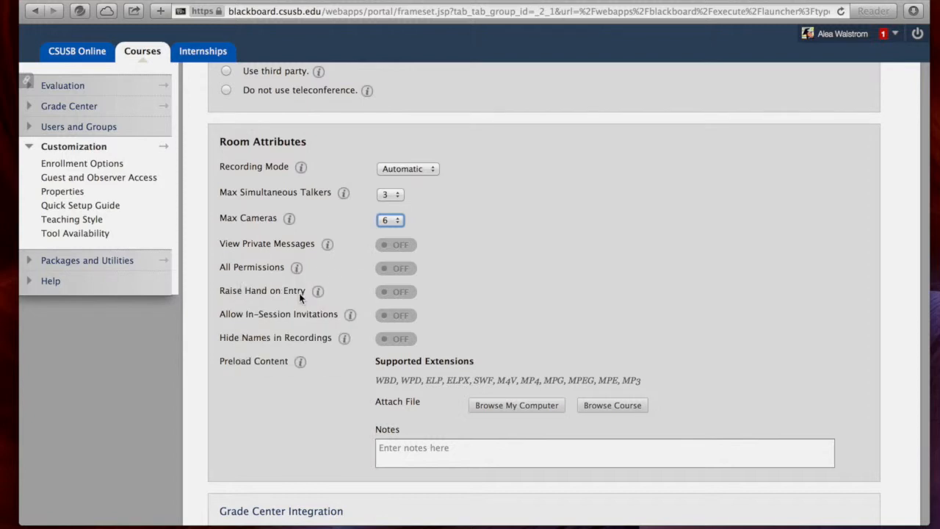
mouse_move(318, 291)
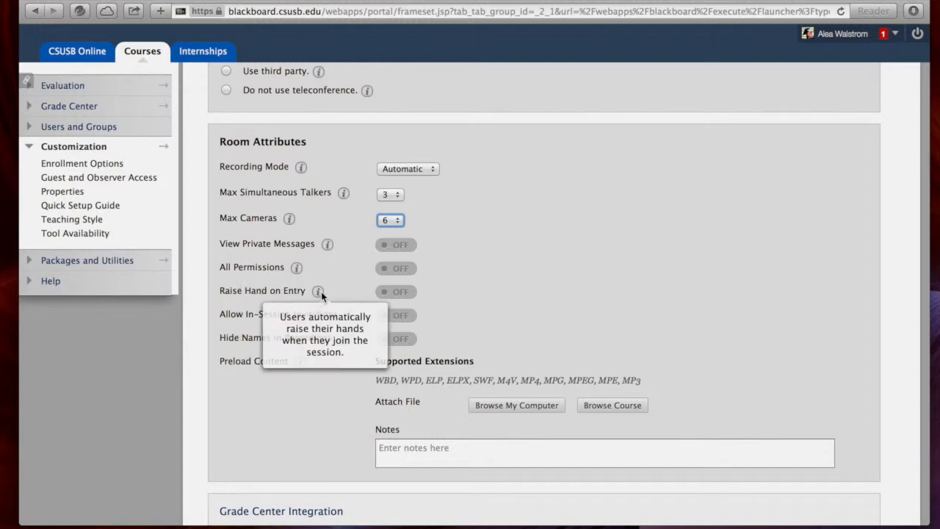
mouse_move(339, 295)
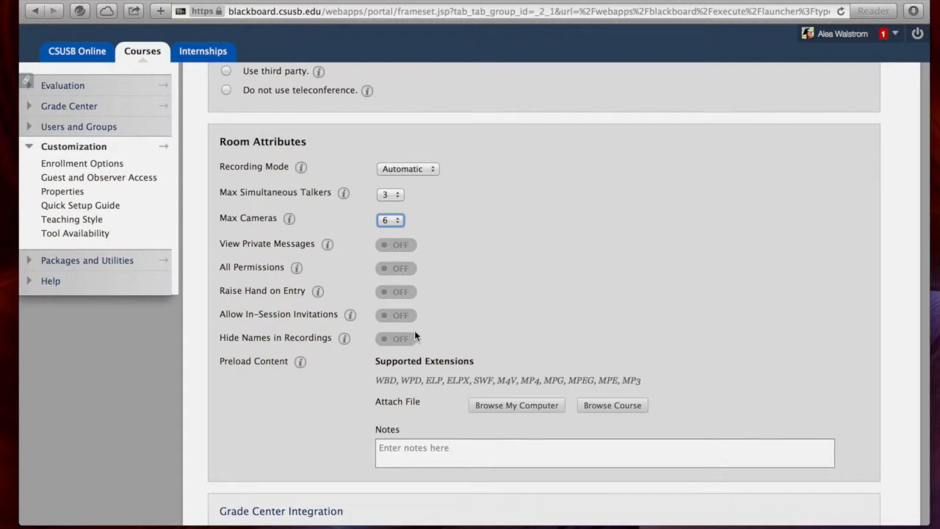
Step: Turn Allow In-Session Invitations on and review Grade Center and role defaults
click(396, 315)
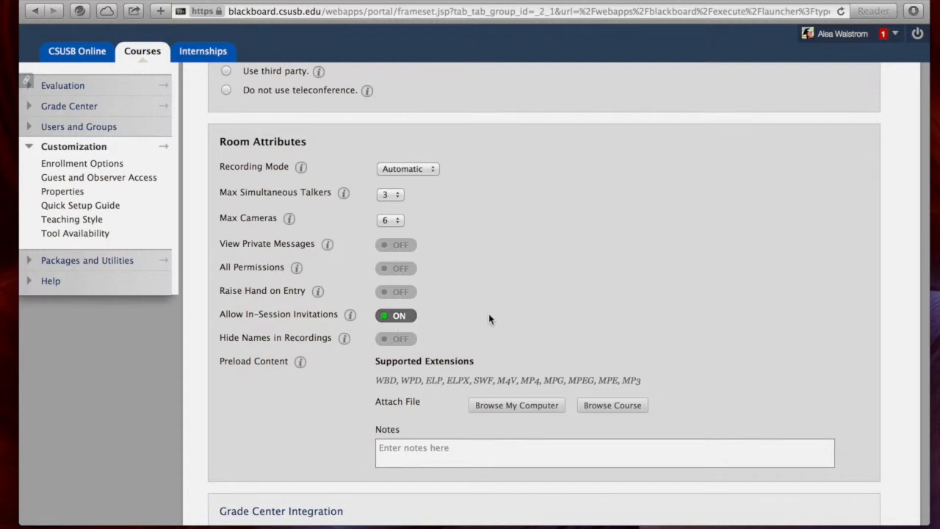
scroll(down, 3)
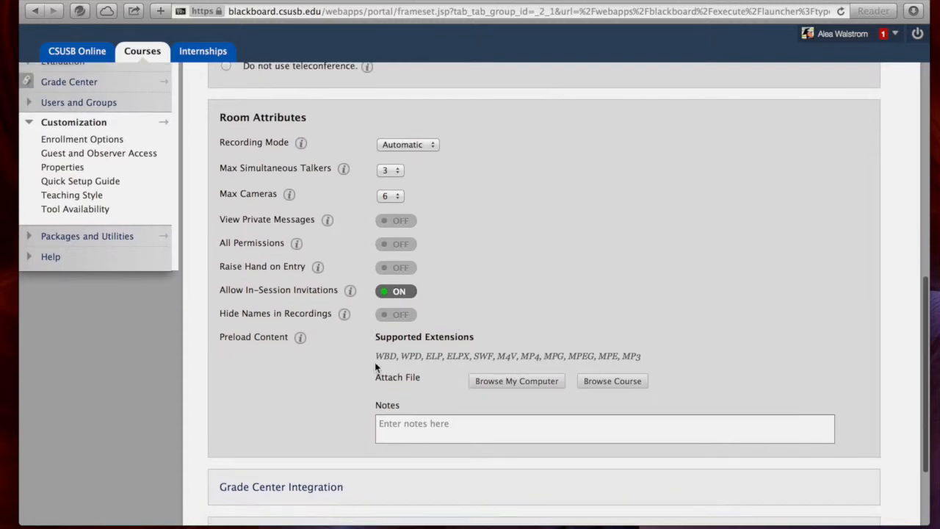
mouse_move(526, 346)
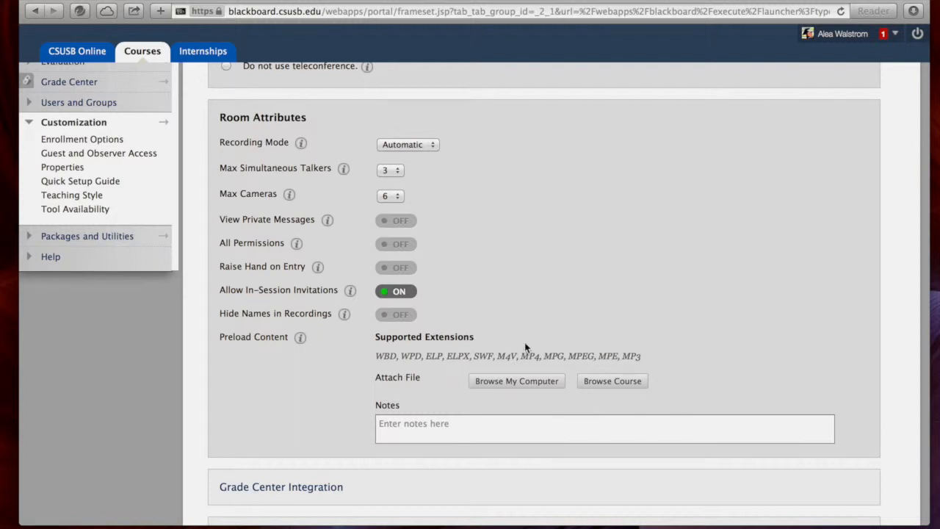
scroll(down, 3)
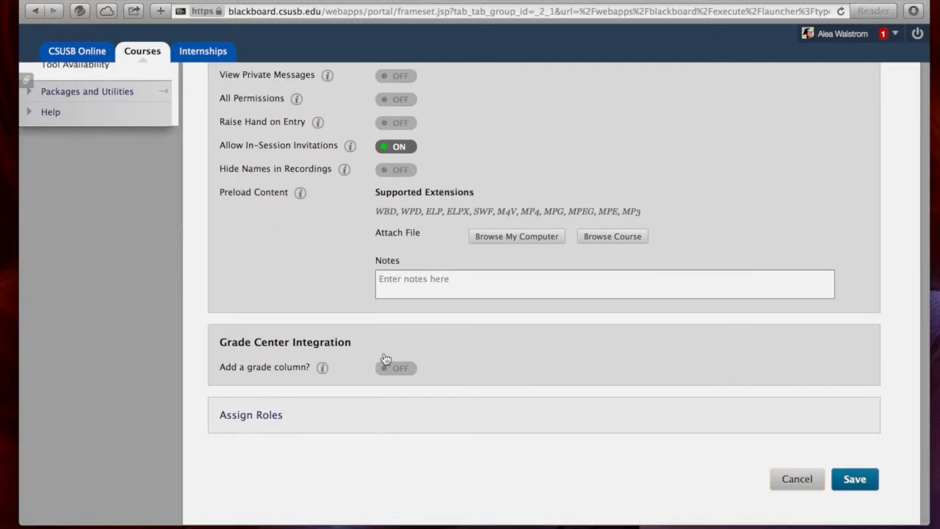
mouse_move(322, 368)
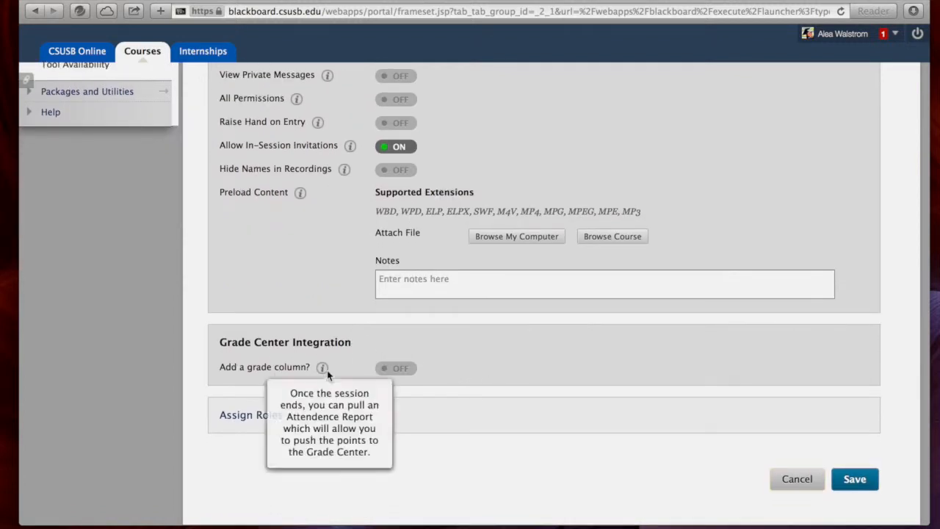
mouse_move(494, 364)
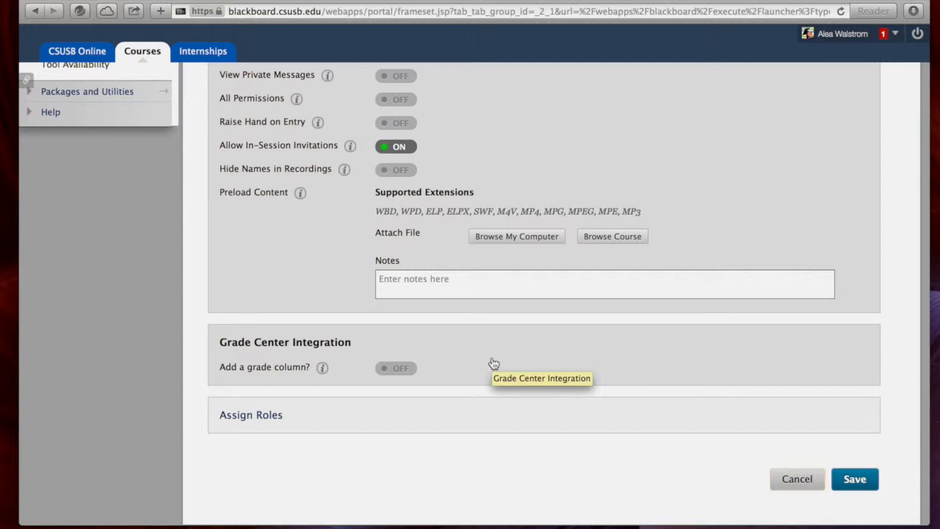
scroll(down, 3)
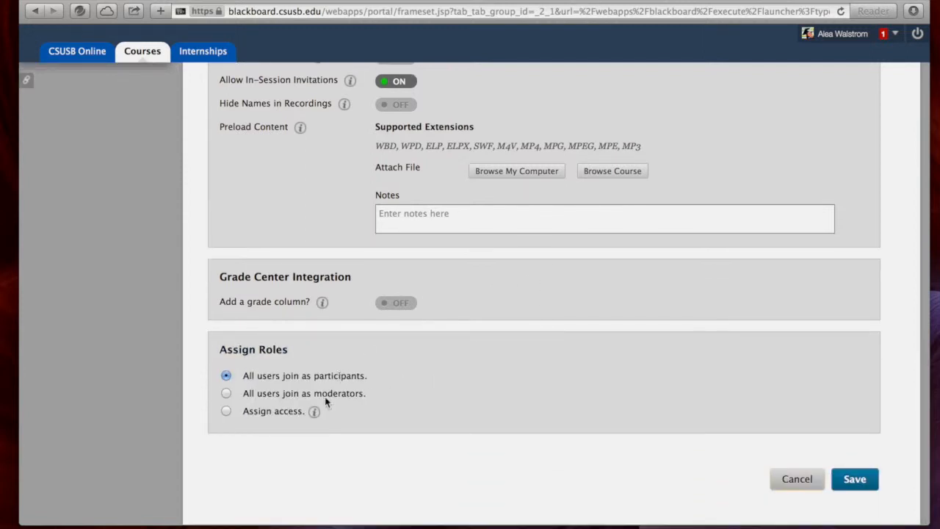
mouse_move(404, 394)
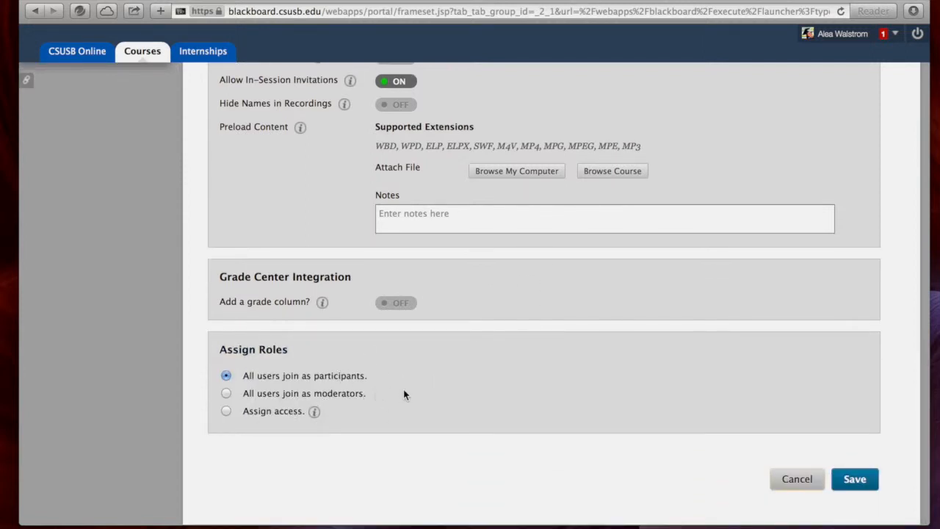
mouse_move(325, 358)
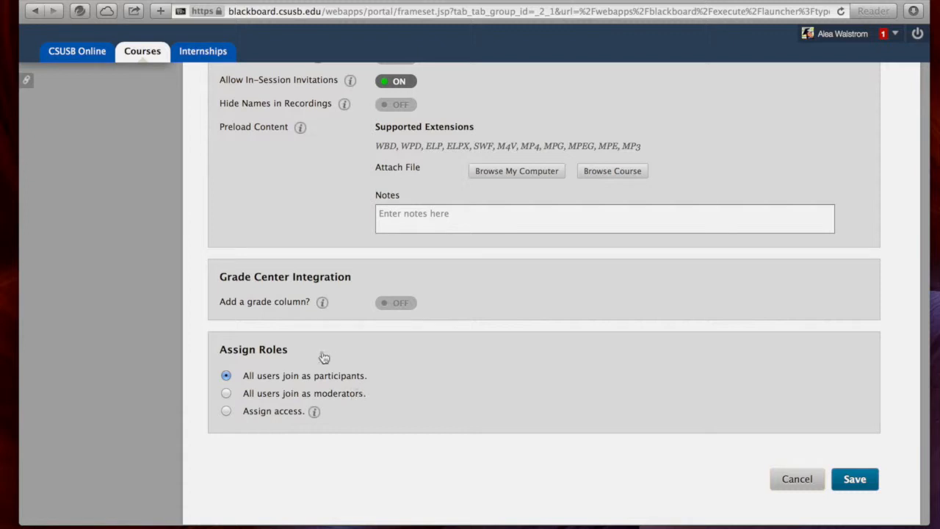
mouse_move(251, 422)
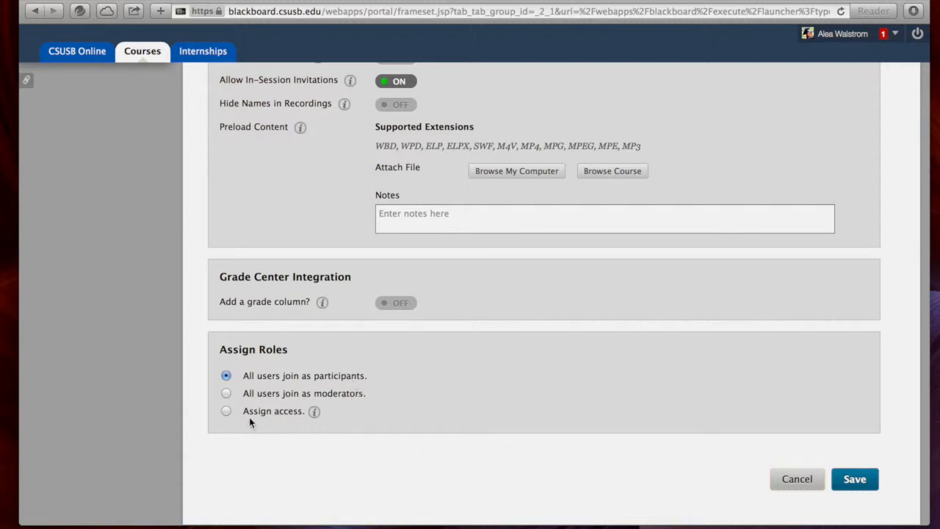
mouse_move(647, 424)
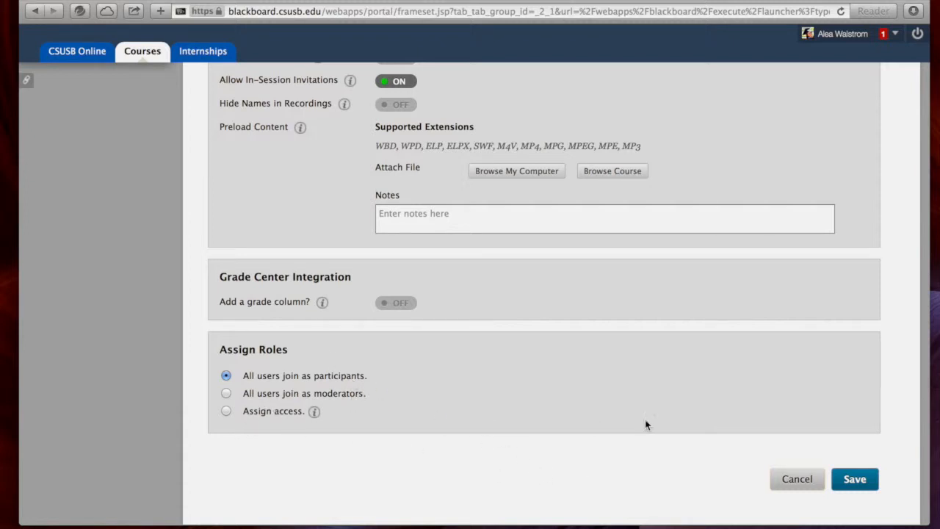
scroll(up, 3)
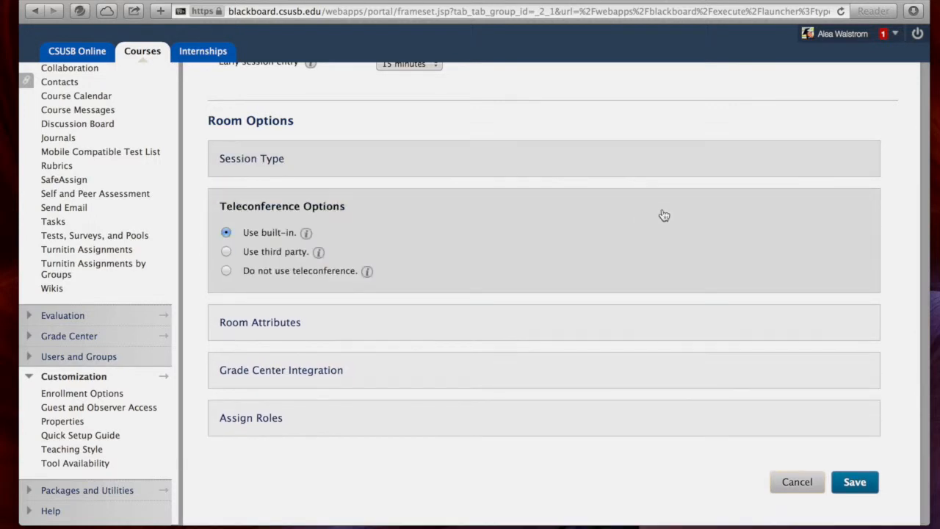
Step: Collapse teleconference options and save the demo session to Scheduled Sessions
click(282, 206)
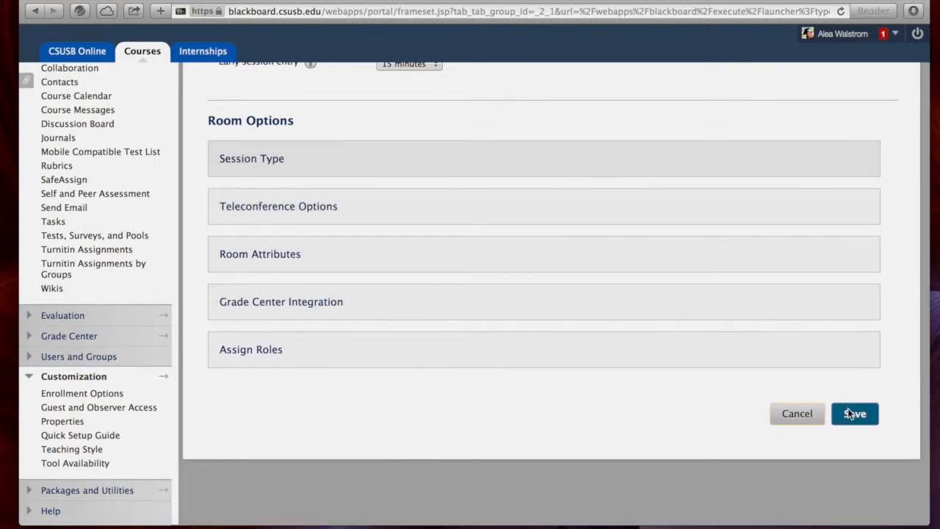
click(854, 413)
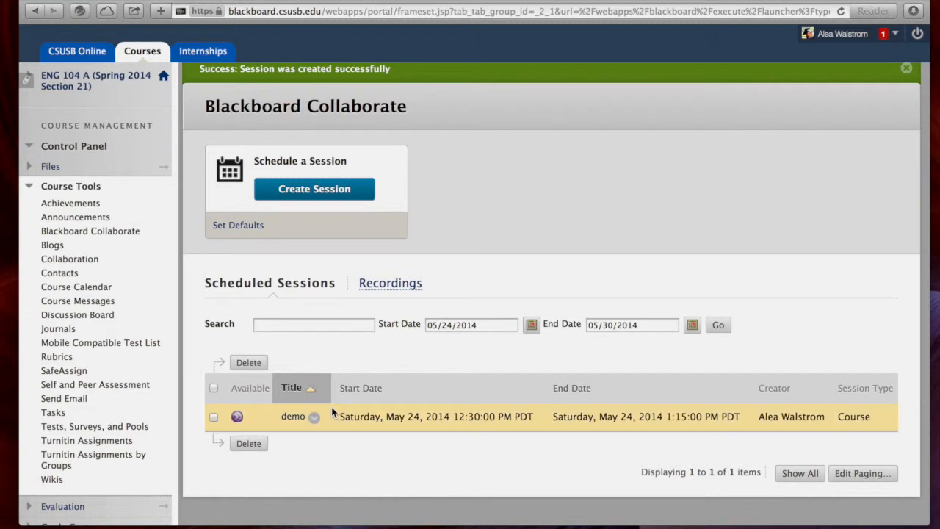
mouse_move(288, 429)
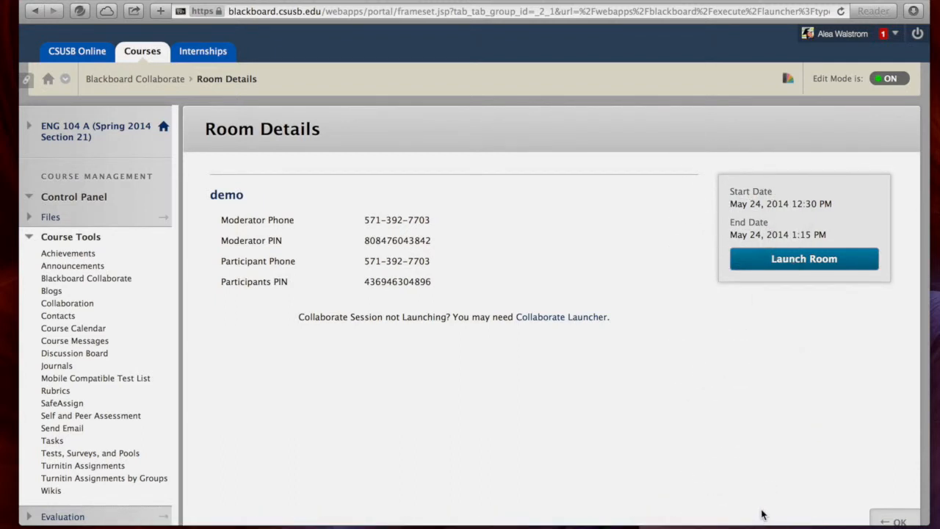
mouse_move(764, 469)
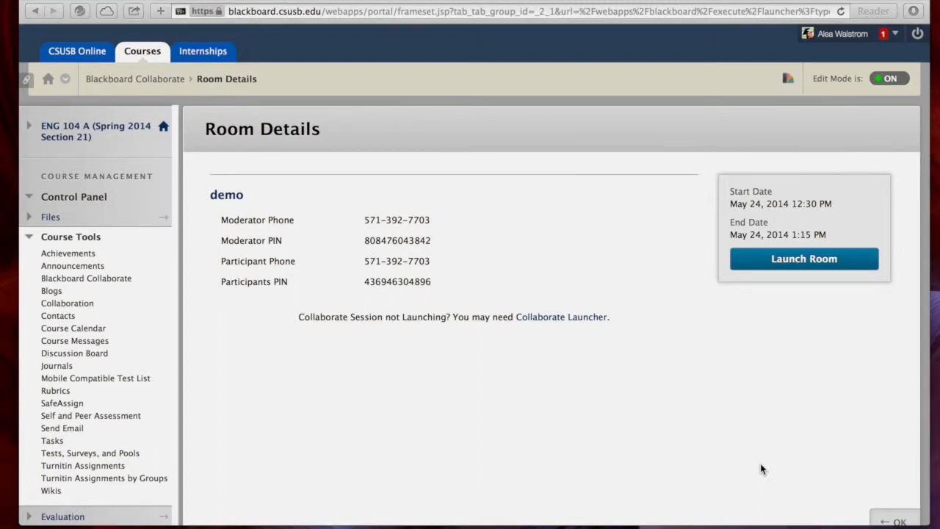
Step: Launch the demo session's room and let the Collaborate application start
click(804, 259)
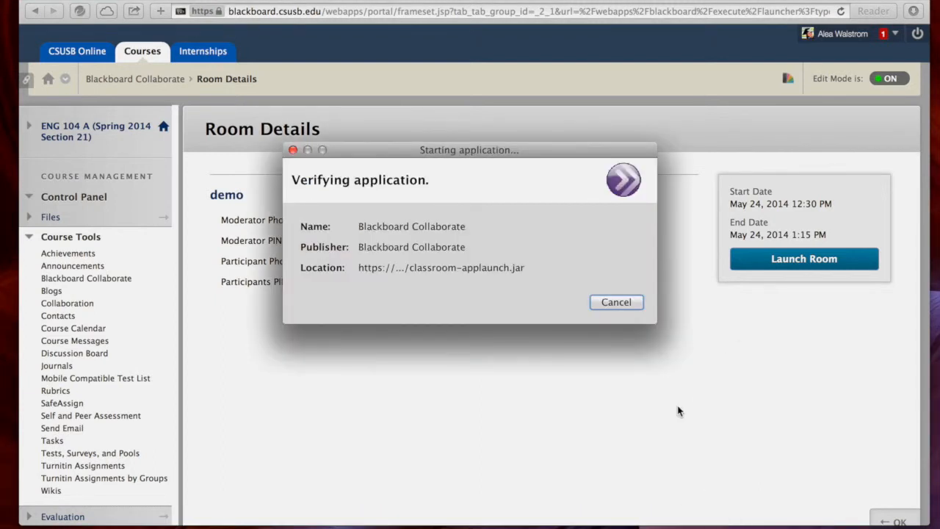
click(615, 302)
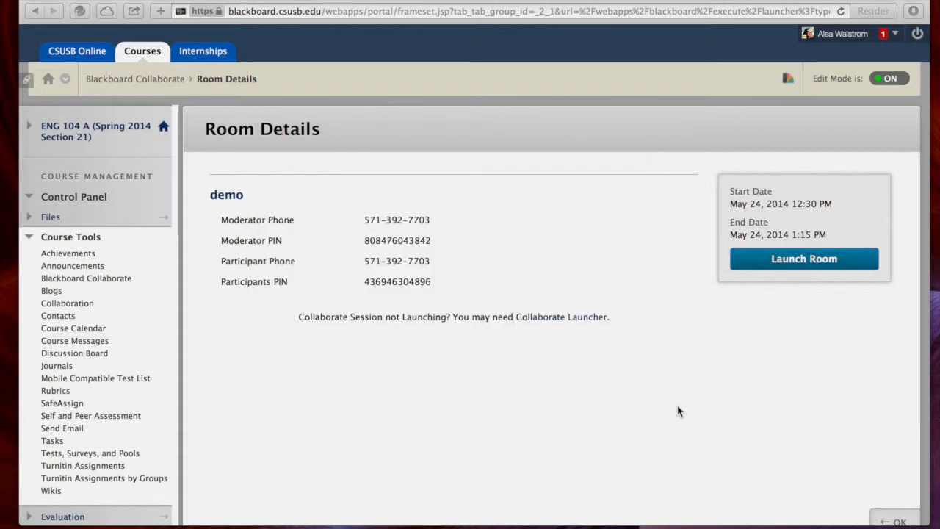
click(803, 259)
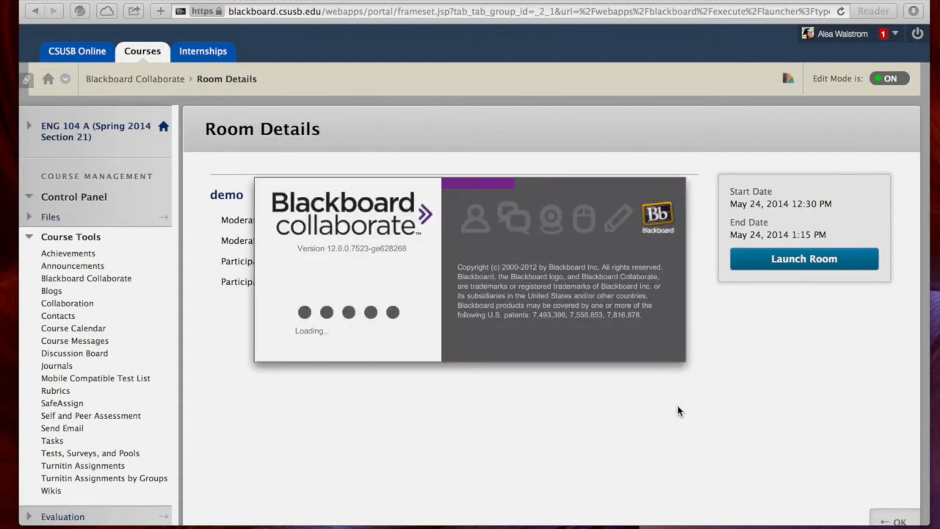
click(804, 259)
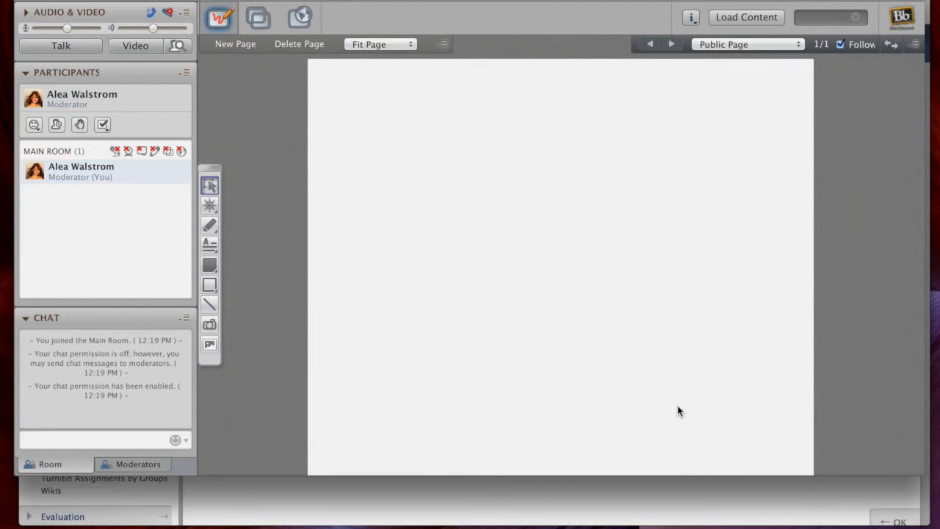
mouse_move(740, 193)
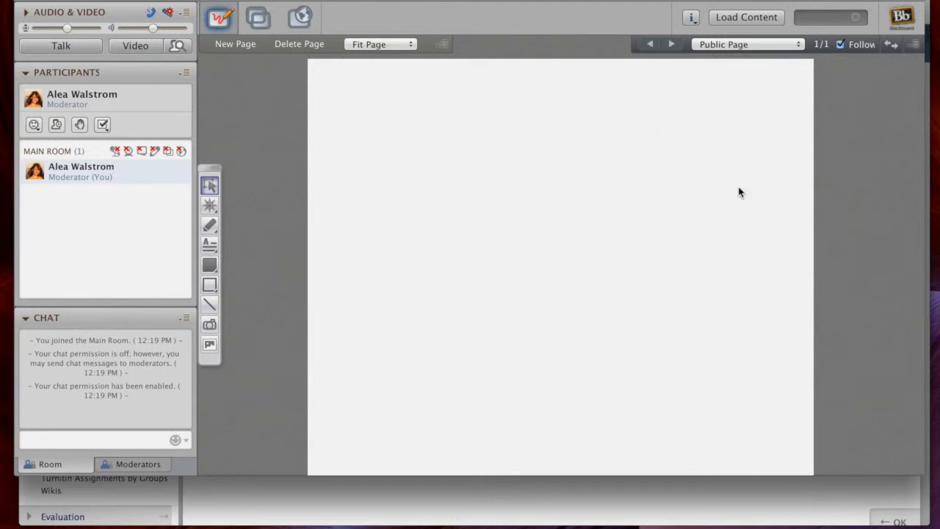
Step: Explore the loaded demo room's blank whiteboard, participants panel and chat
click(105, 171)
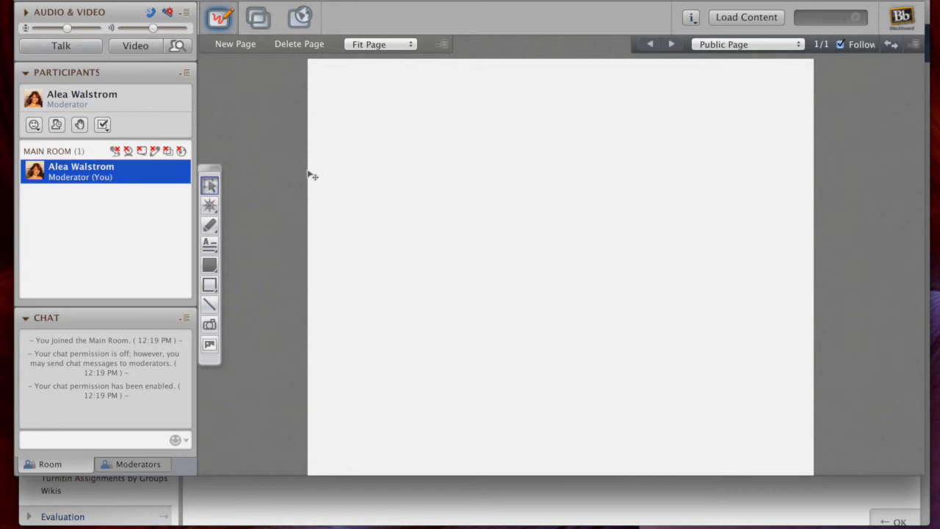
mouse_move(315, 72)
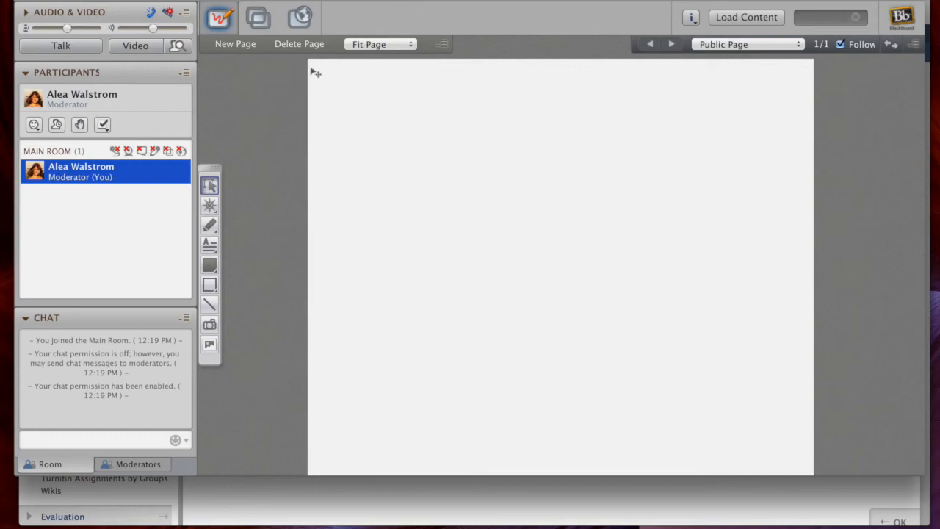